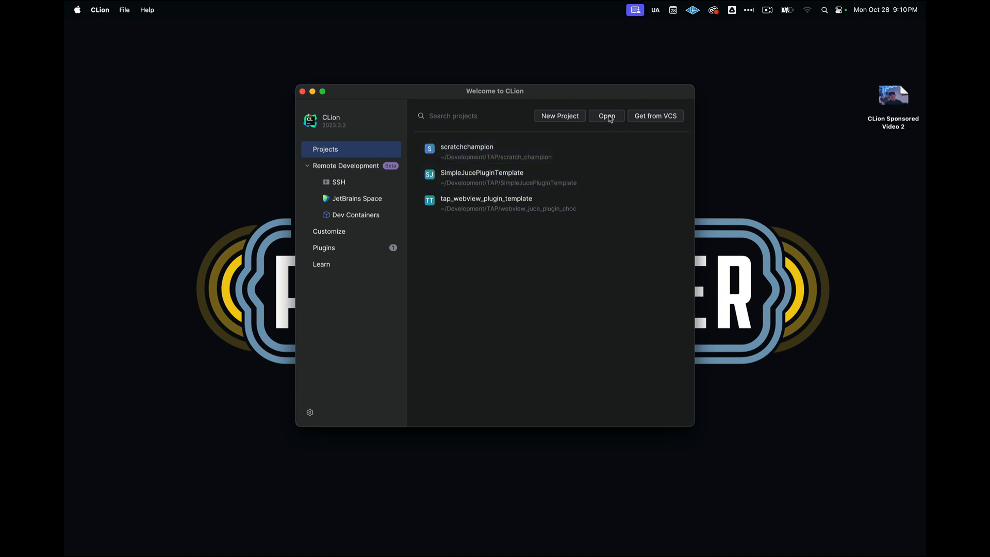
# - Choose Development > TAP > scratch_champion/CMakeLists.txt to open, reaching the open-as prompt
pyautogui.click(605, 115)
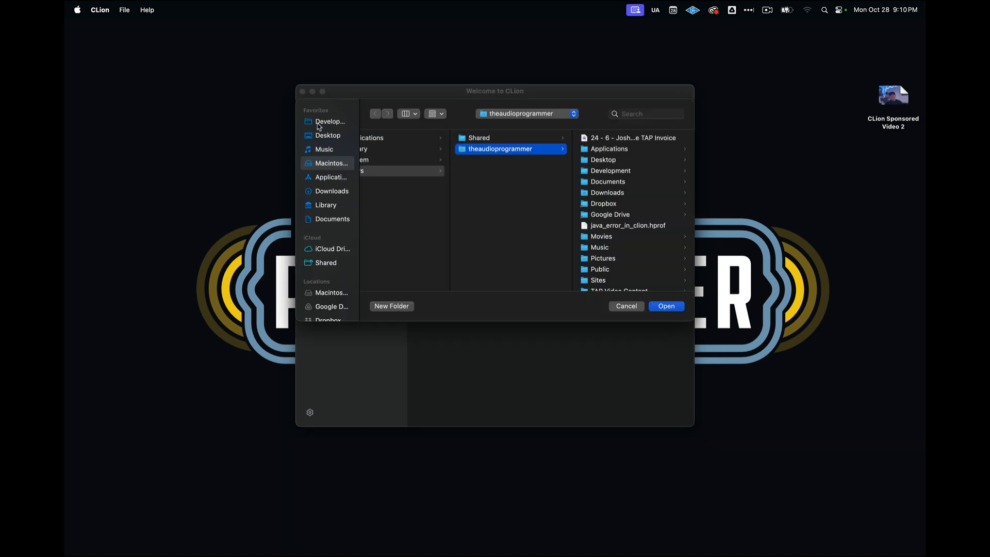
pyautogui.click(330, 122)
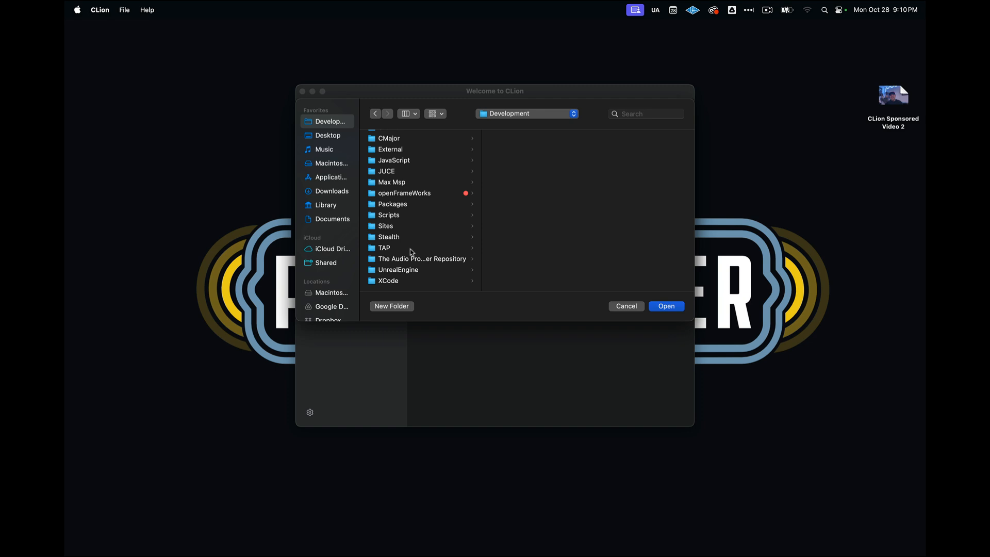
pyautogui.click(383, 247)
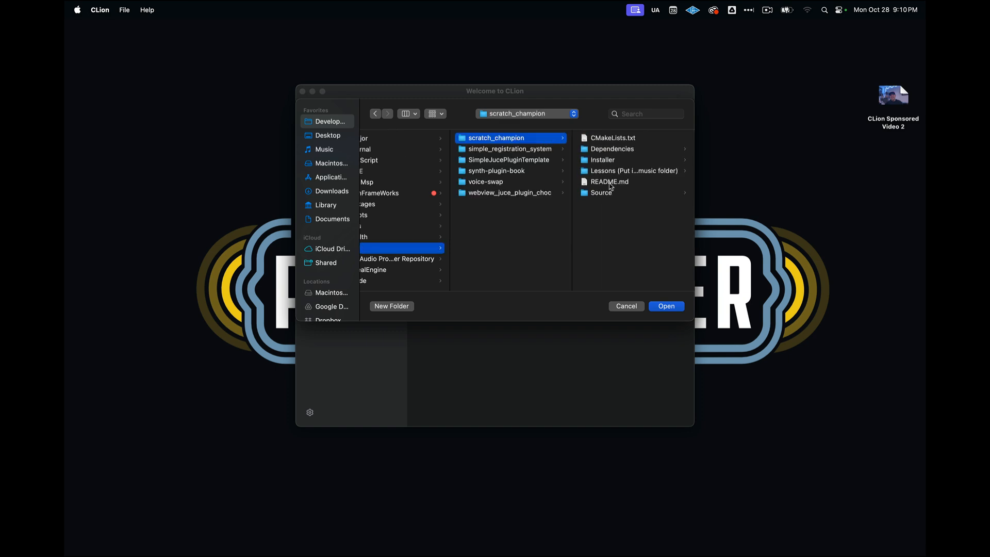
pyautogui.moveTo(598, 163)
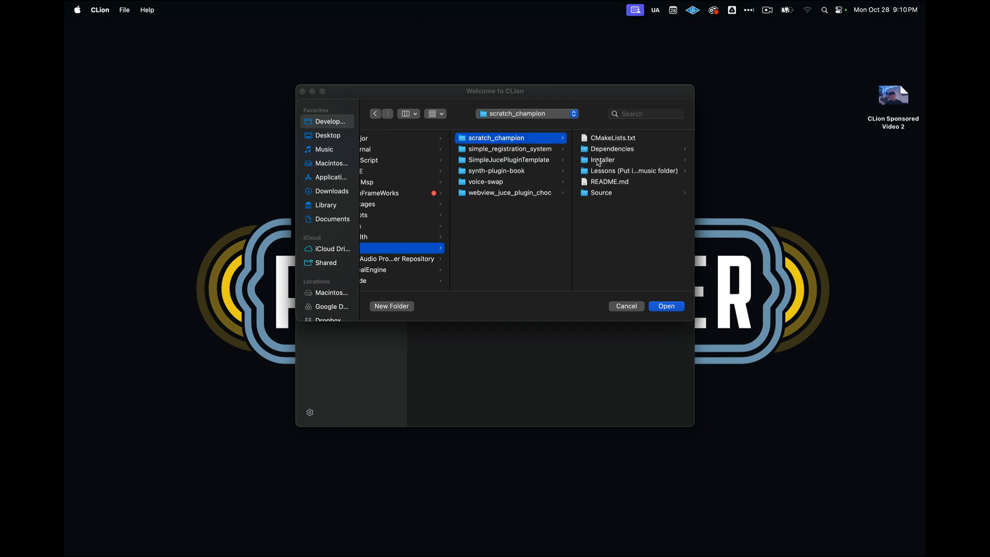
pyautogui.moveTo(555, 142)
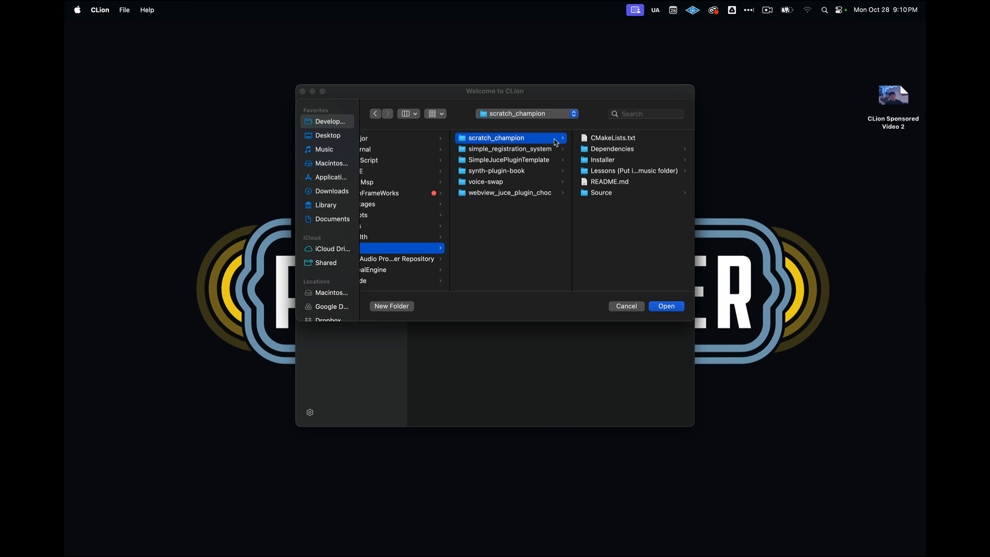
pyautogui.click(613, 137)
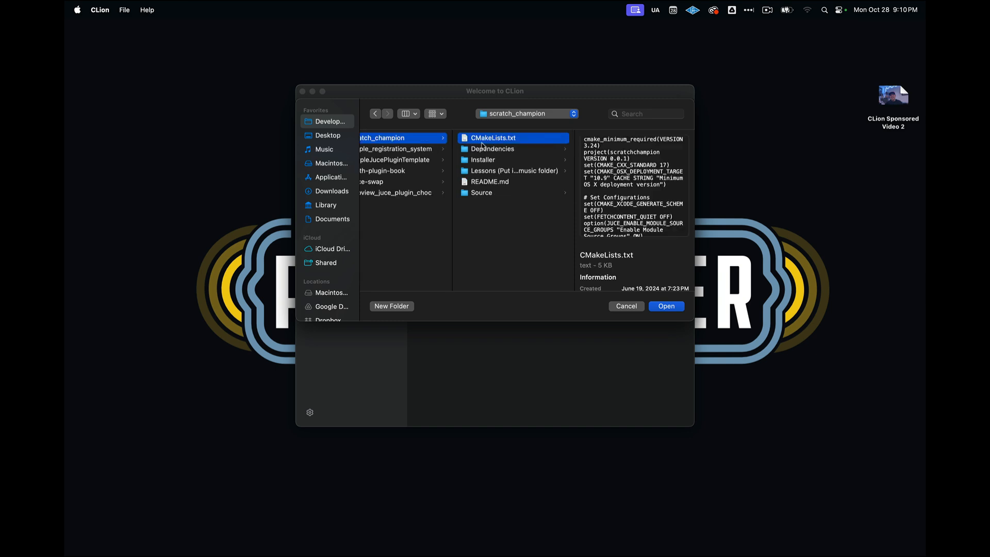
pyautogui.moveTo(493, 213)
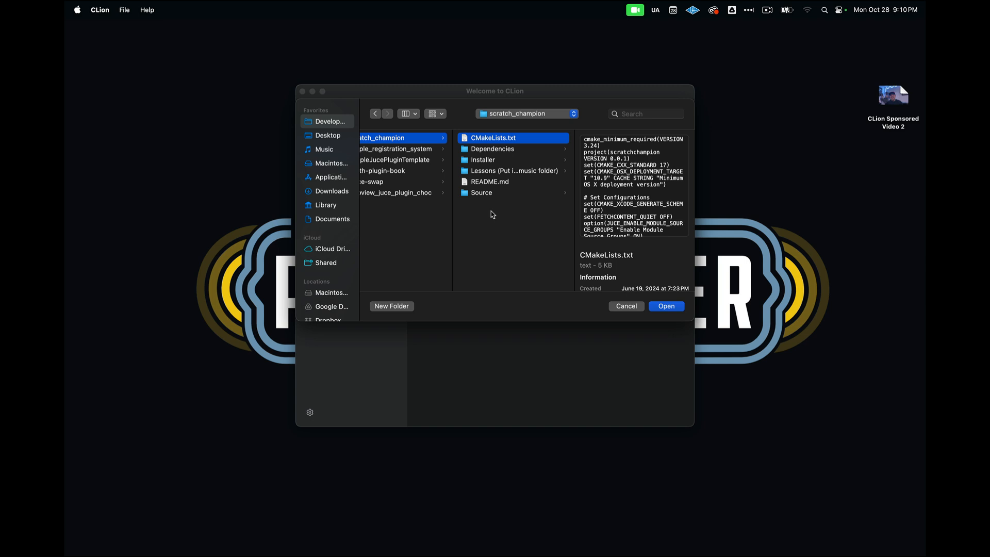
pyautogui.moveTo(494, 145)
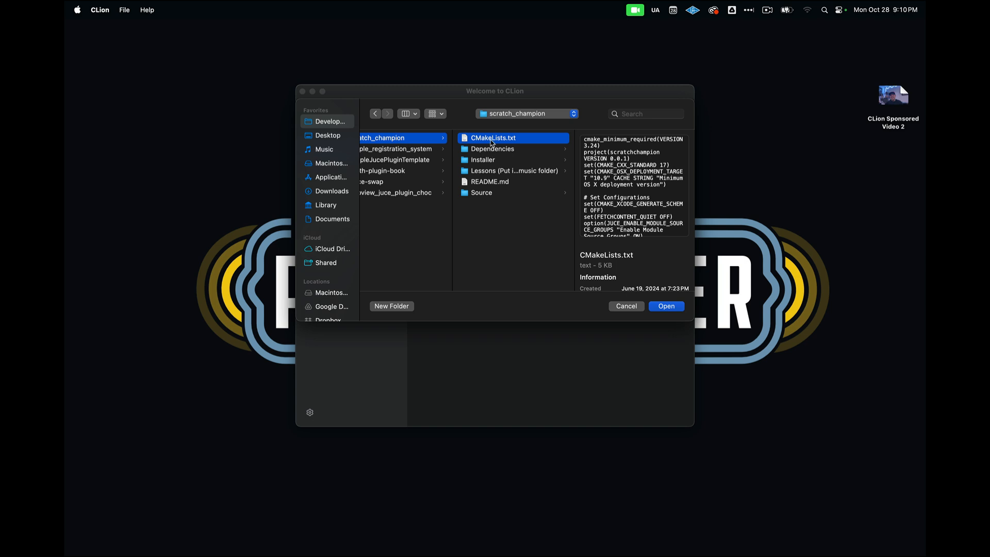
pyautogui.moveTo(495, 185)
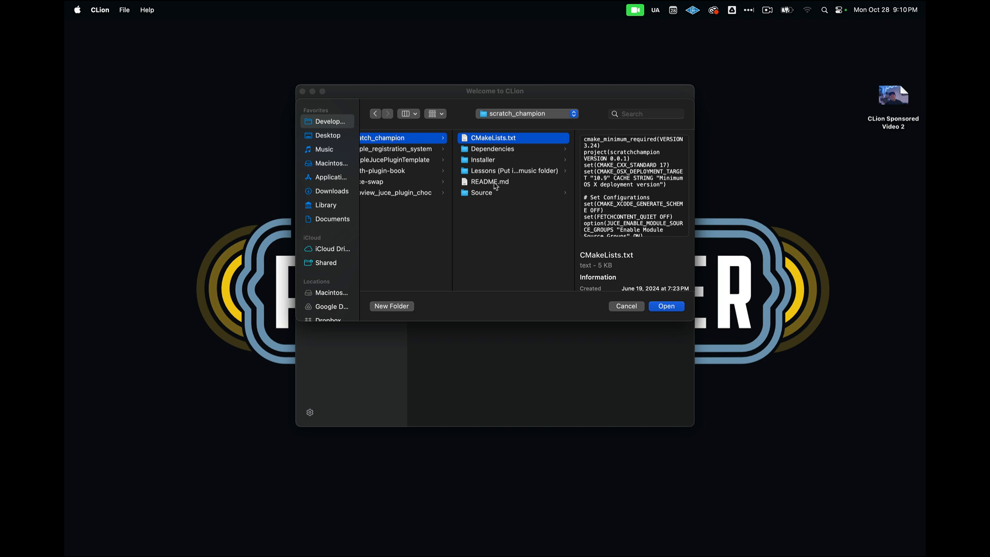
pyautogui.moveTo(653, 310)
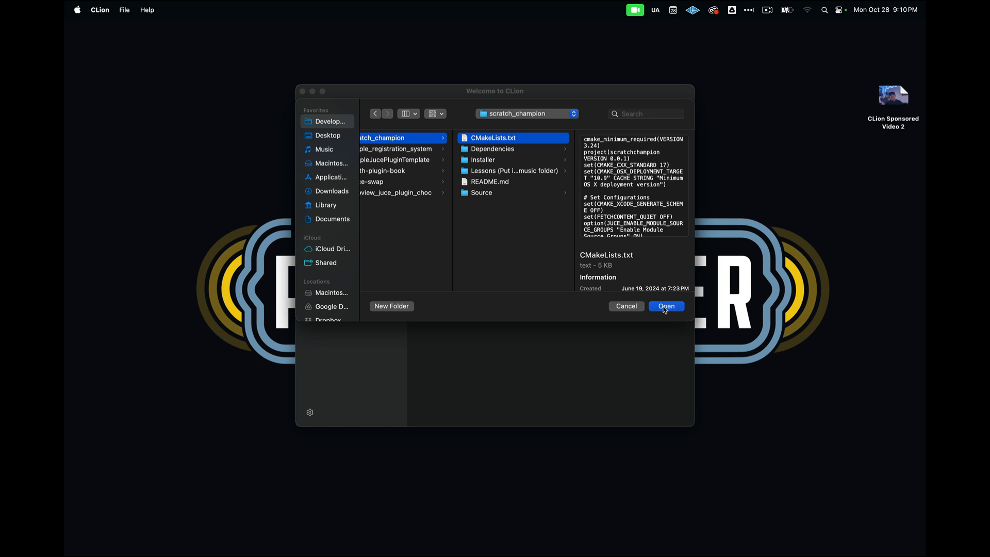
pyautogui.click(666, 306)
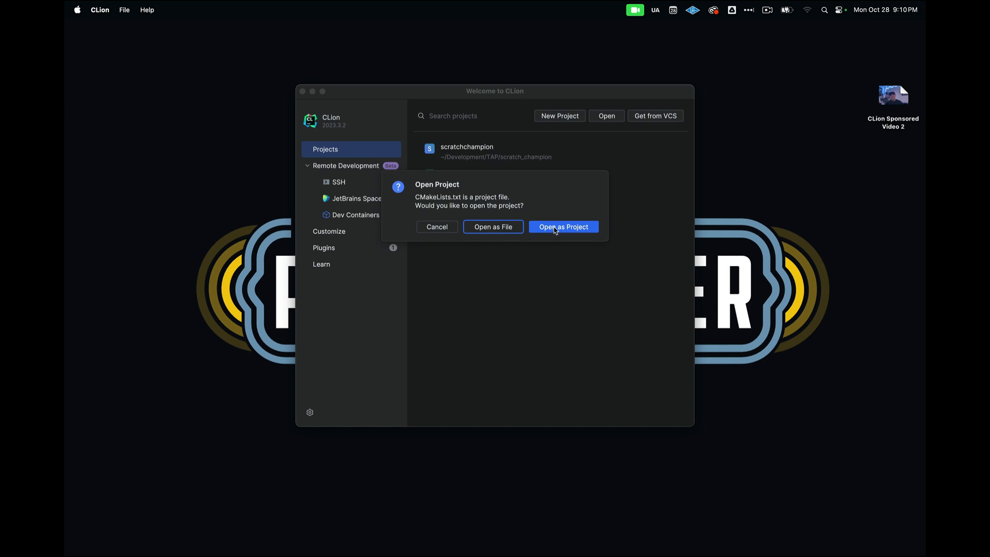
# - Load CMakeLists.txt as a full project so CMake starts fetching JUCE
pyautogui.click(563, 227)
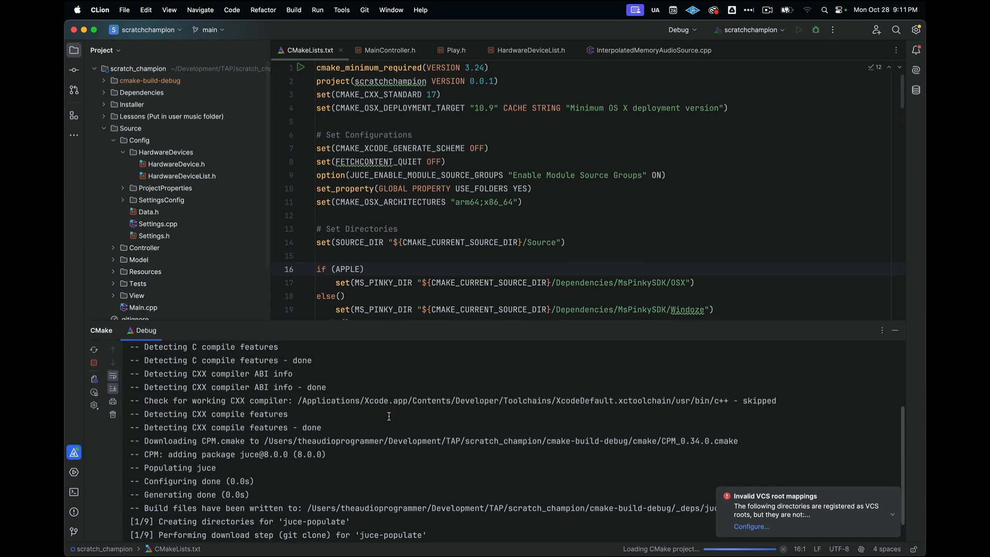
pyautogui.scroll(3)
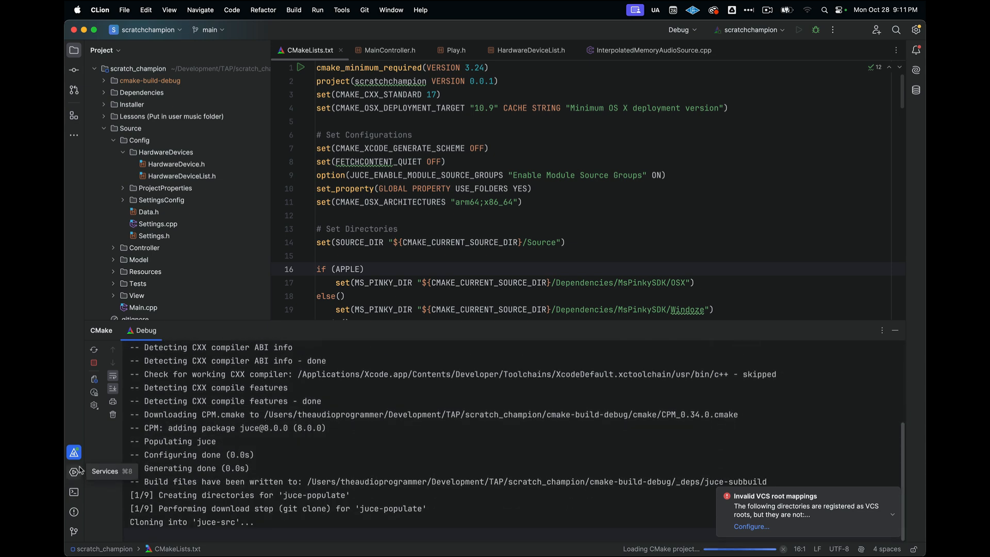
pyautogui.moveTo(184, 516)
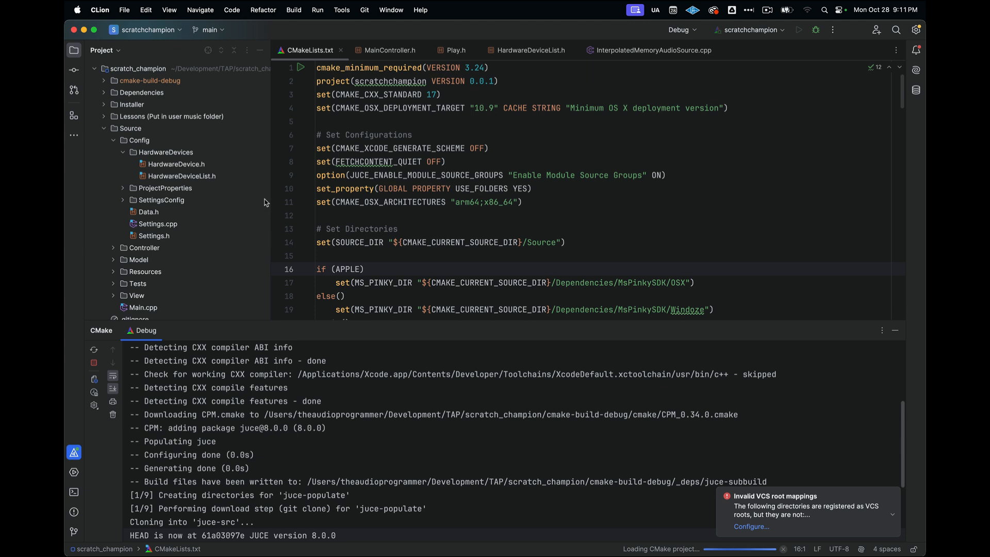
pyautogui.moveTo(120, 89)
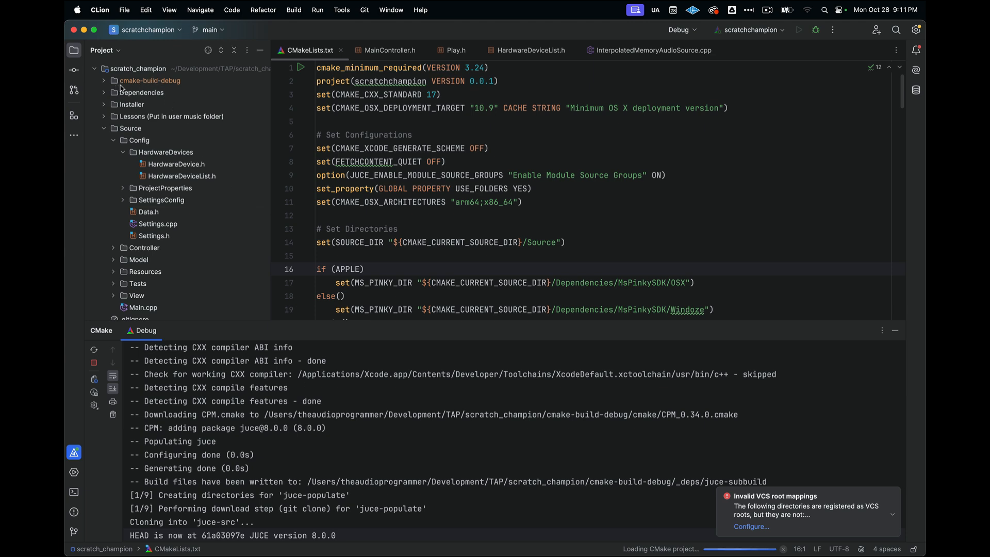
pyautogui.moveTo(168, 87)
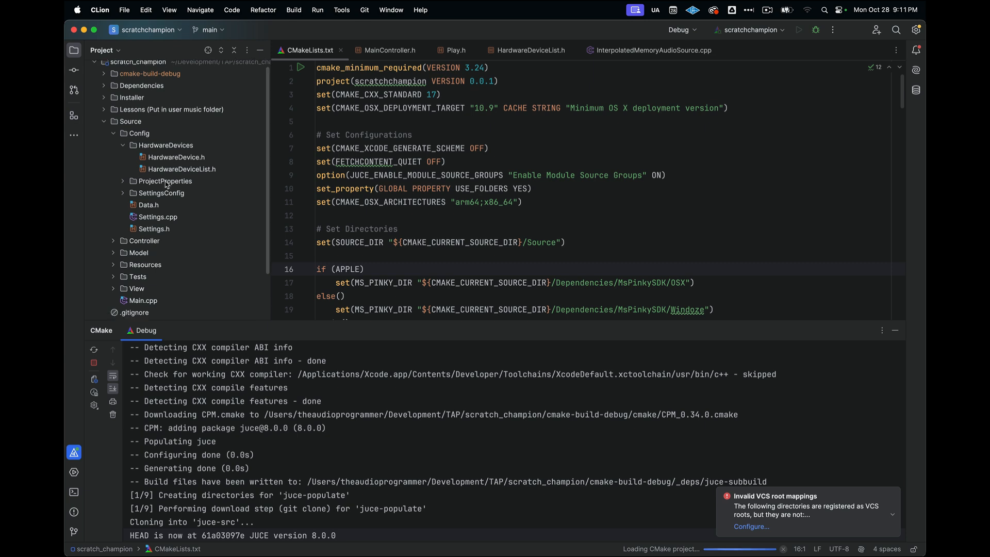
# - Select the root CMakeLists.txt and look through it while the CMake load finishes
pyautogui.scroll(-3)
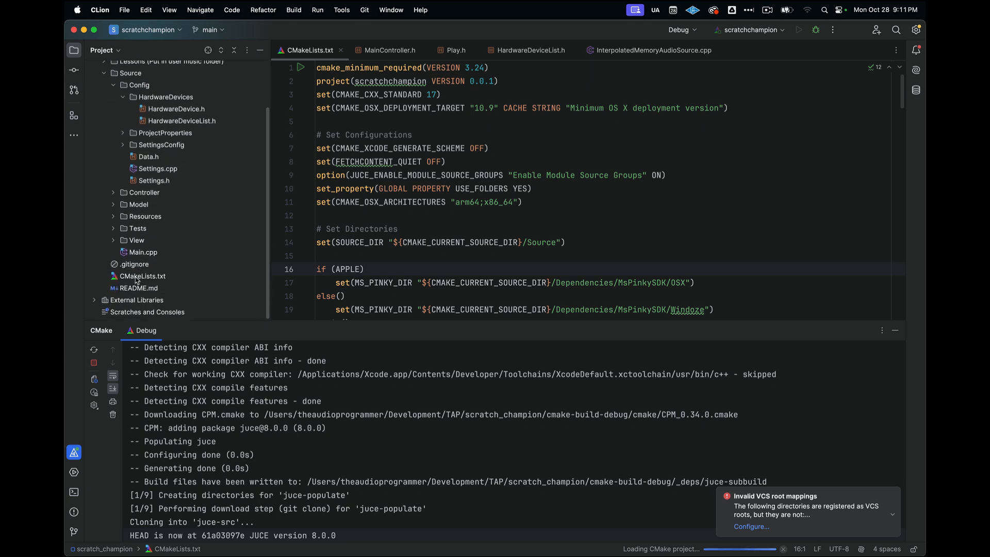
pyautogui.click(143, 276)
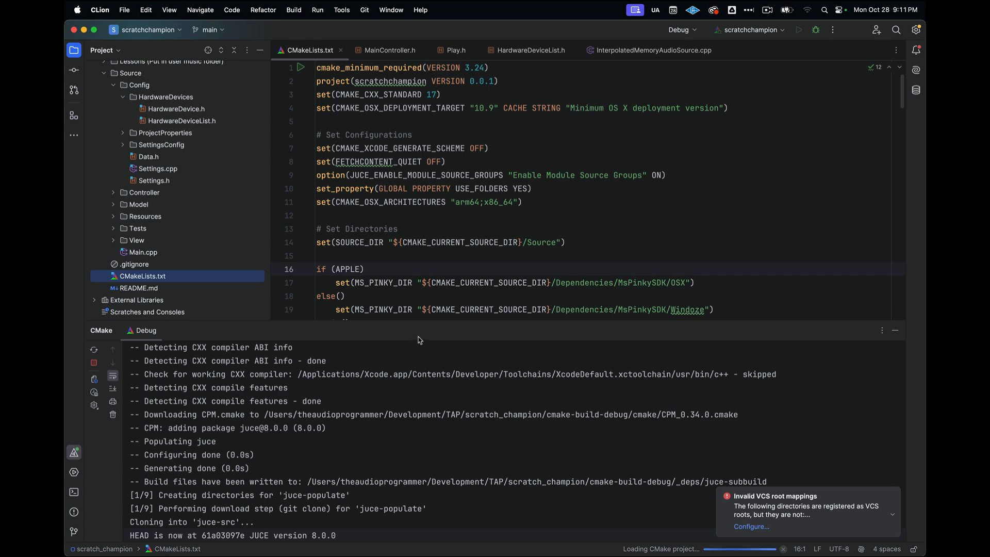
pyautogui.moveTo(432, 321)
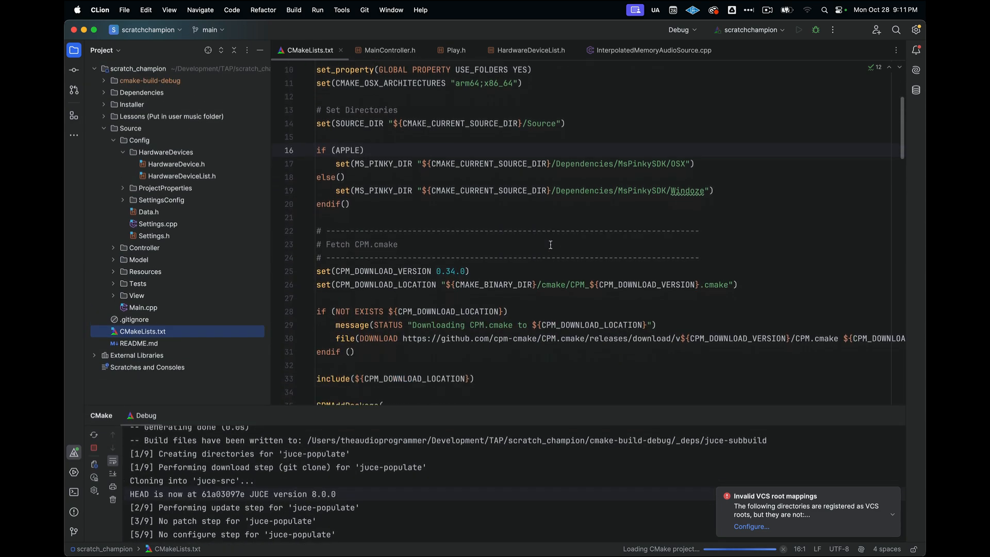
pyautogui.scroll(3)
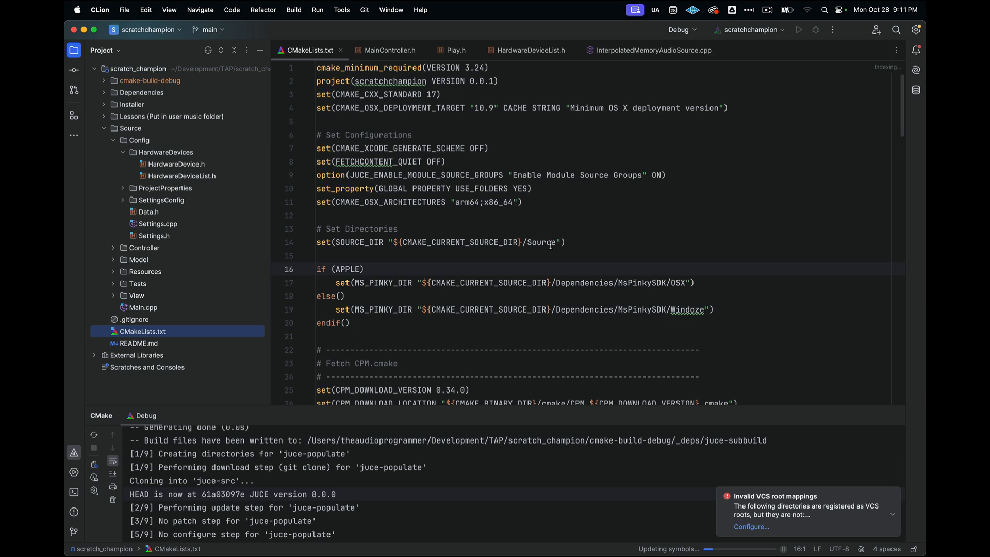
pyautogui.moveTo(544, 414)
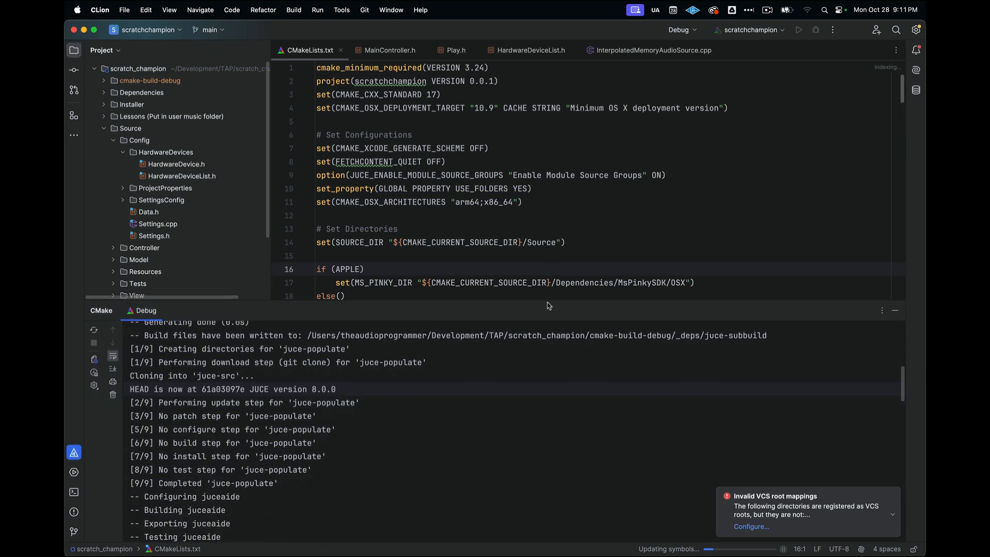
pyautogui.scroll(-3)
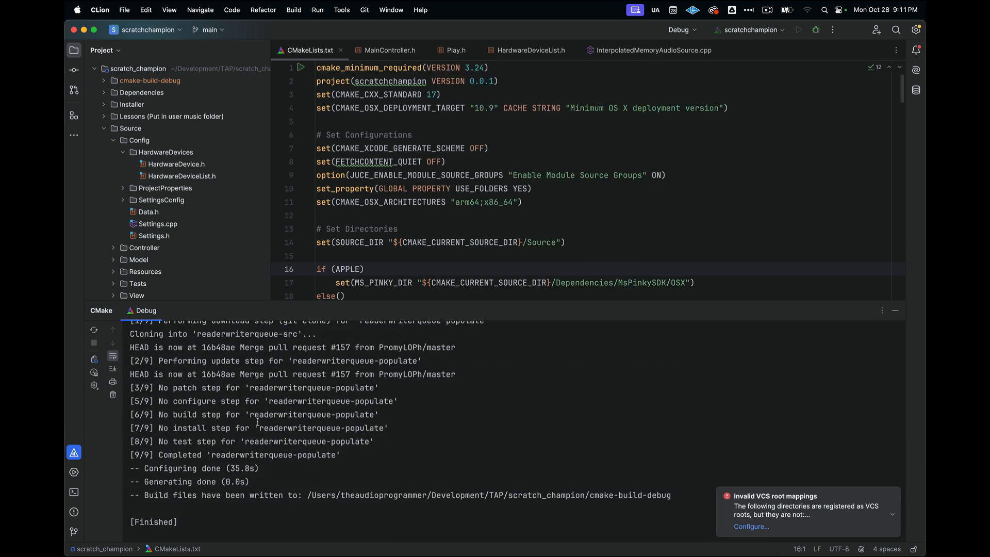
pyautogui.scroll(3)
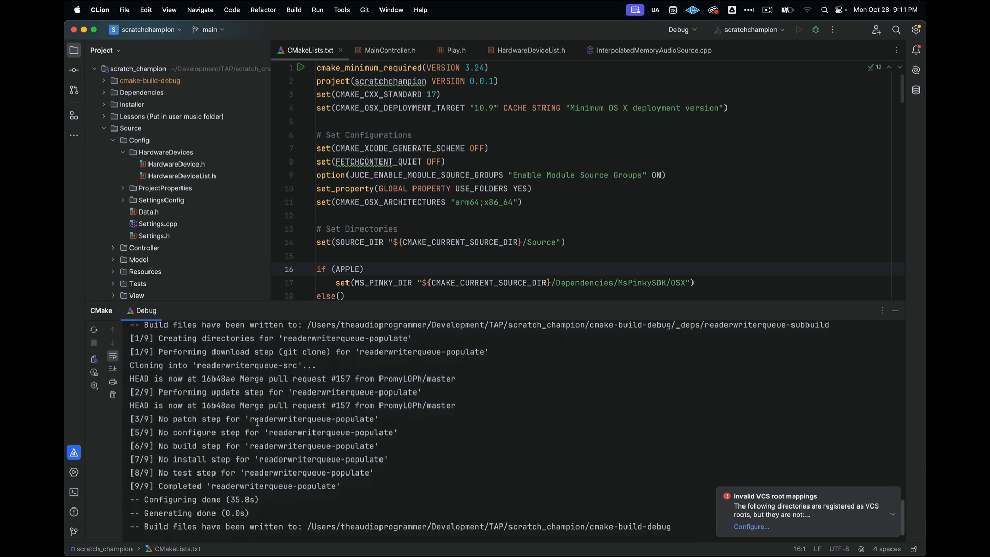
pyautogui.scroll(-3)
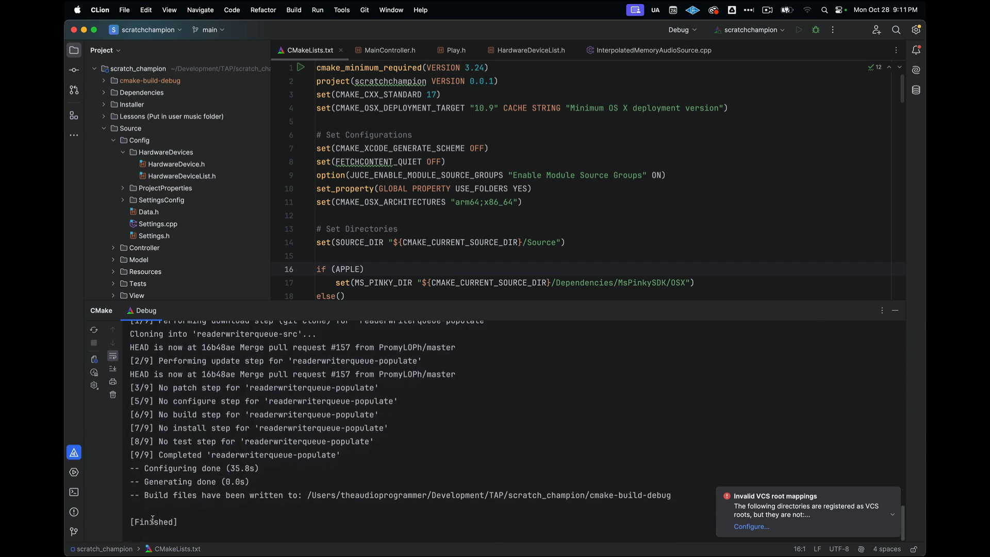
pyautogui.moveTo(561, 302)
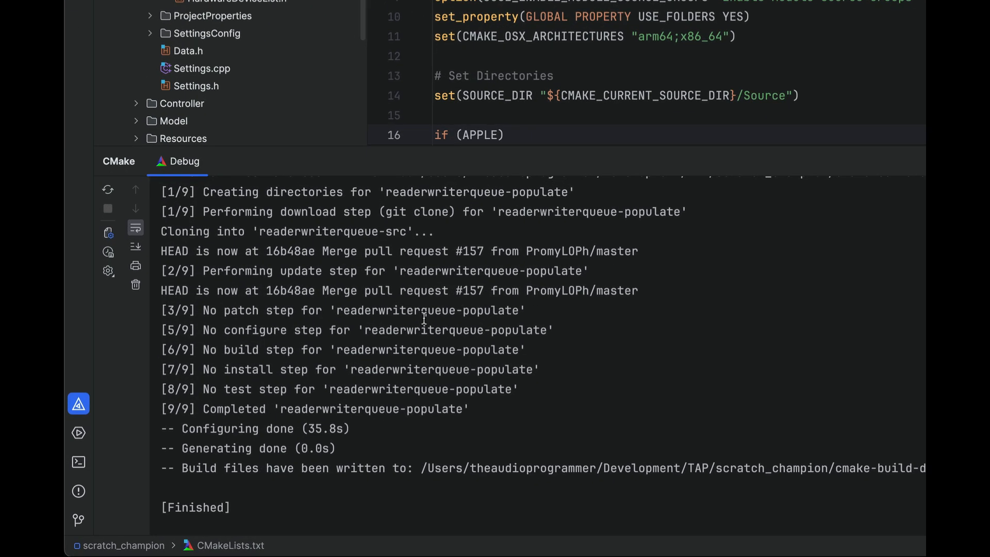
pyautogui.moveTo(79, 403)
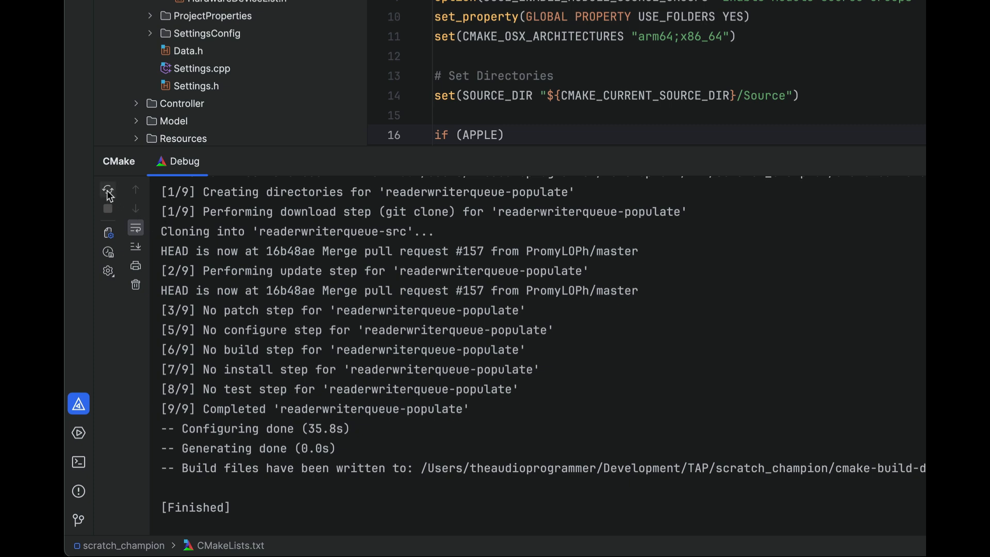
pyautogui.moveTo(107, 192)
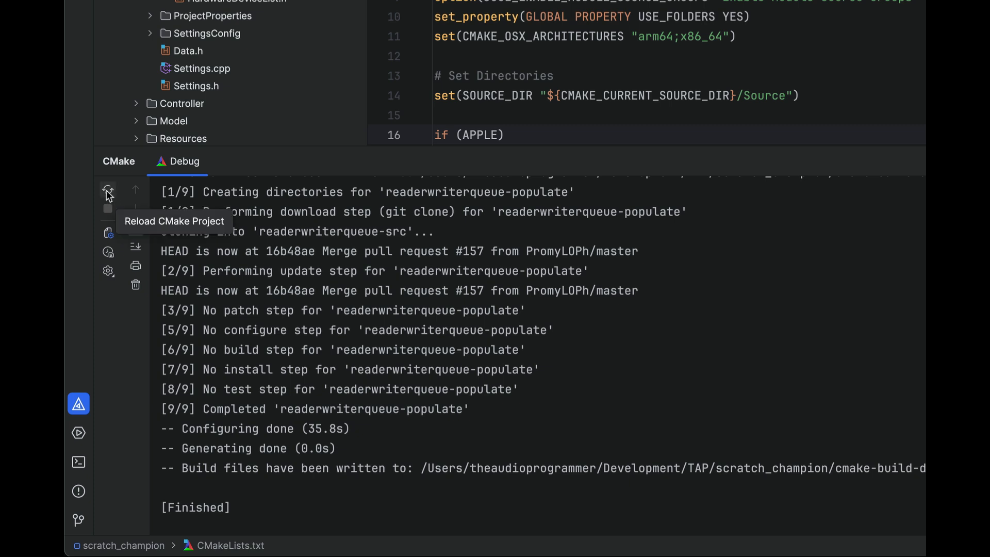
# - Rerun the CMake project load and let it finish in 2.8s
pyautogui.click(107, 193)
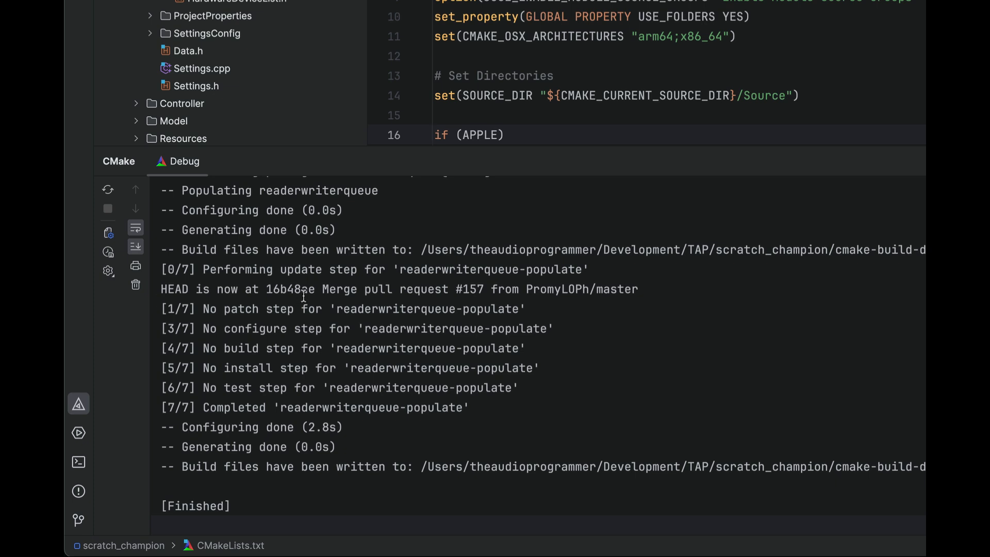
pyautogui.moveTo(107, 271)
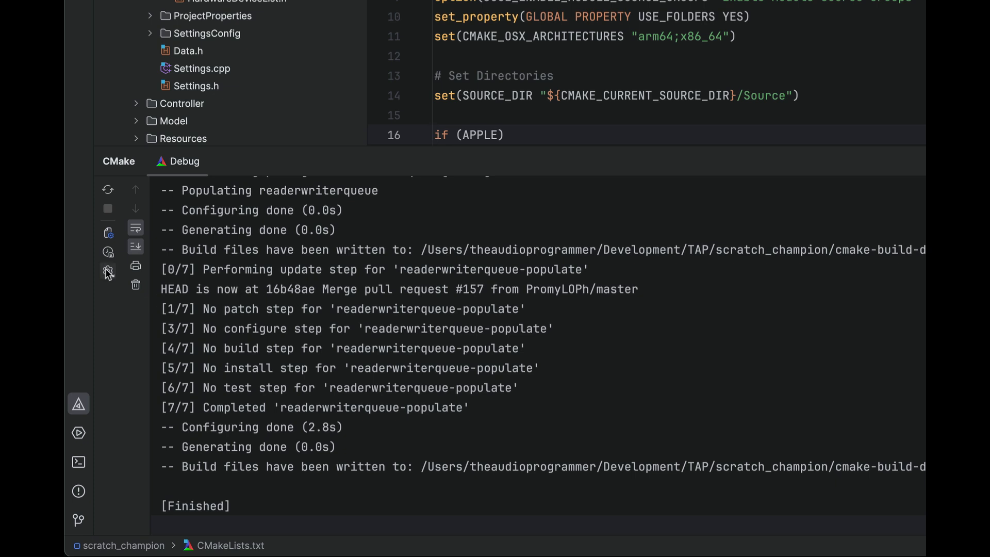
# - Reach the Debug CMake profile settings from the CMake tool window gear menu
pyautogui.click(108, 270)
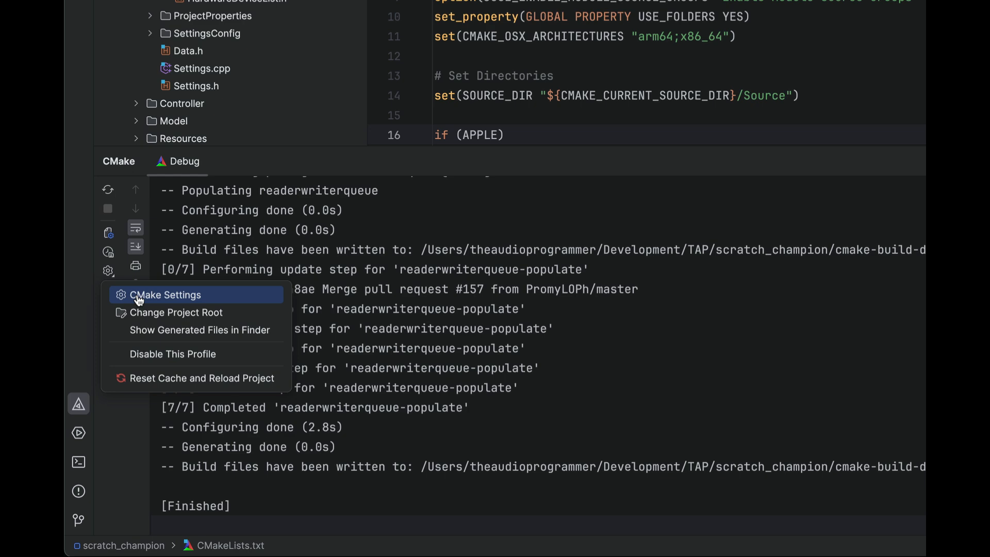
pyautogui.moveTo(130, 255)
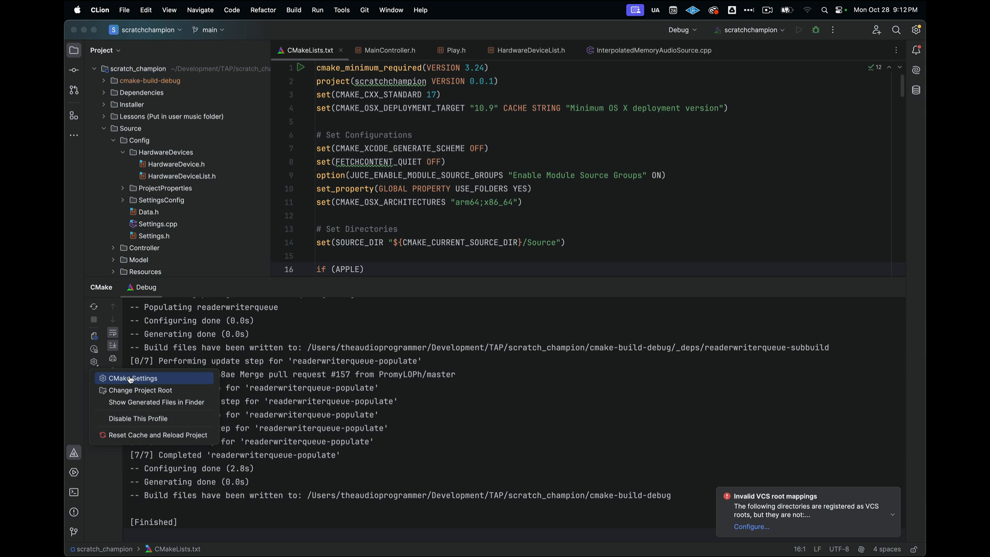
pyautogui.moveTo(329, 378)
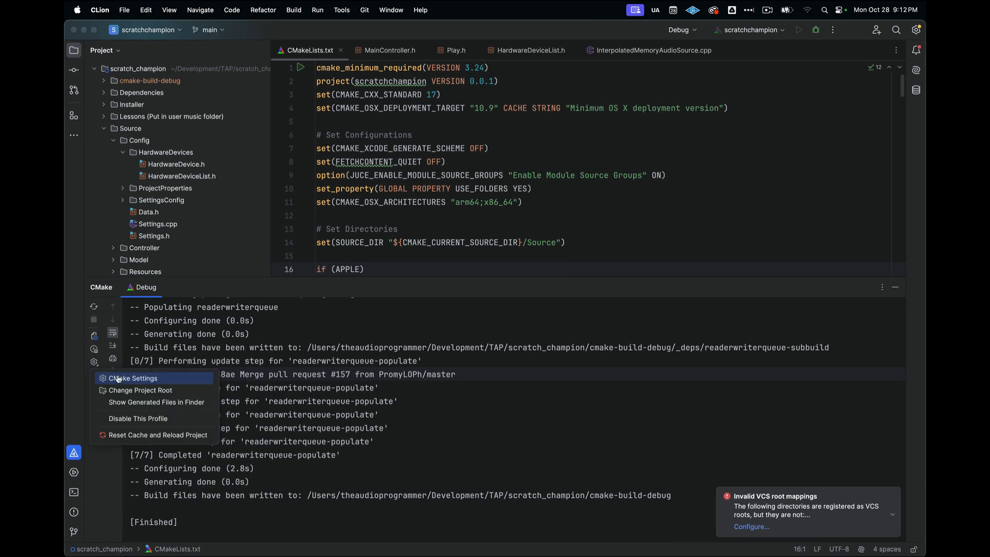
pyautogui.click(133, 377)
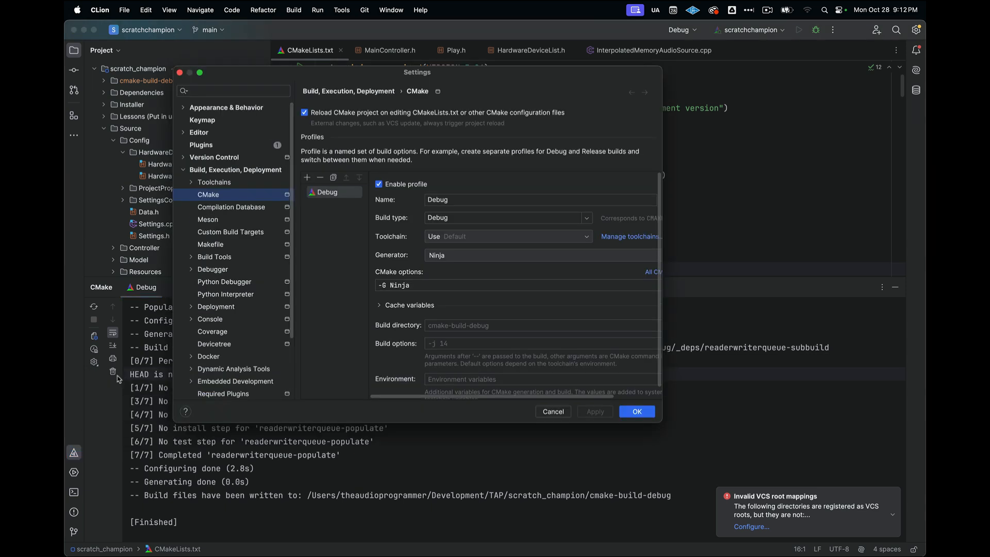
pyautogui.moveTo(662, 158)
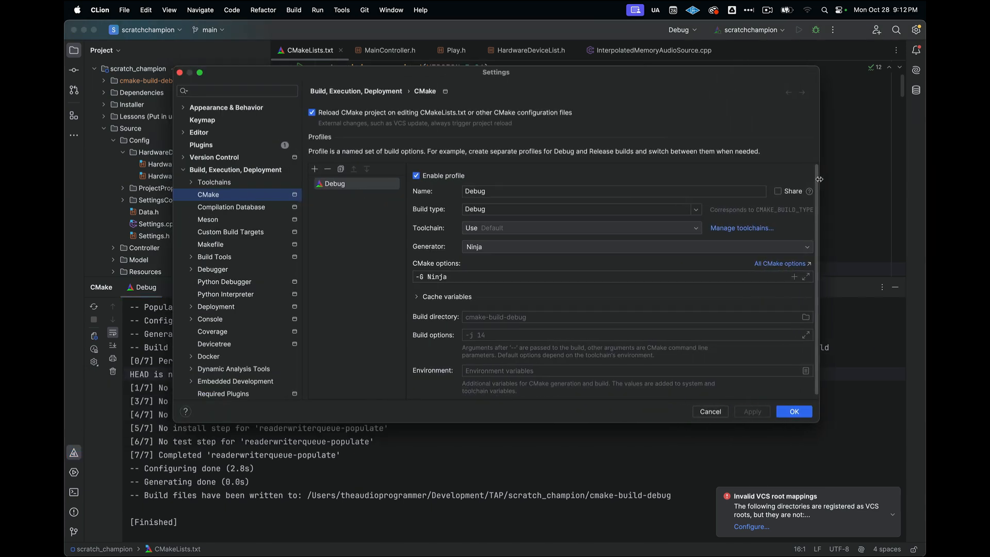
pyautogui.moveTo(558, 159)
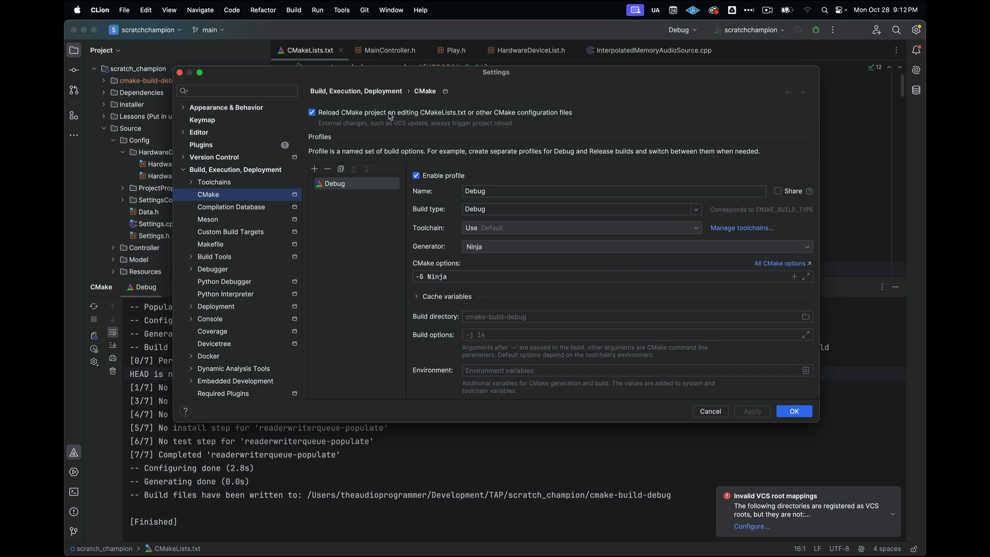
pyautogui.moveTo(426, 117)
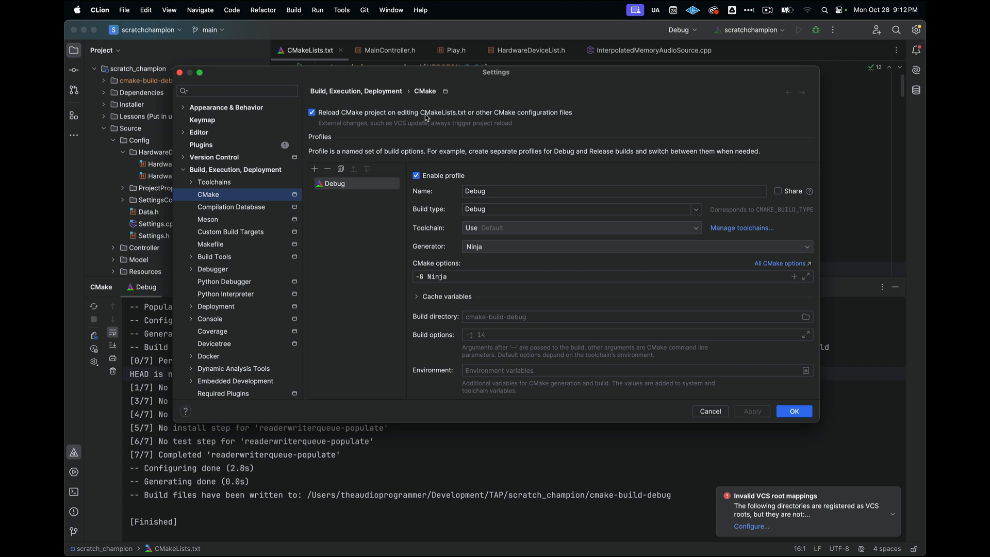
pyautogui.moveTo(421, 118)
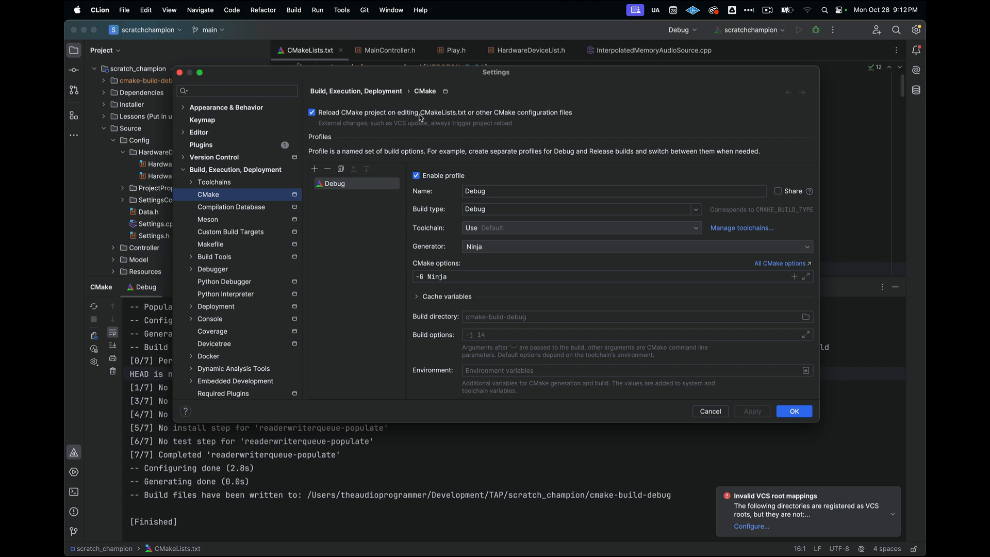
pyautogui.moveTo(522, 92)
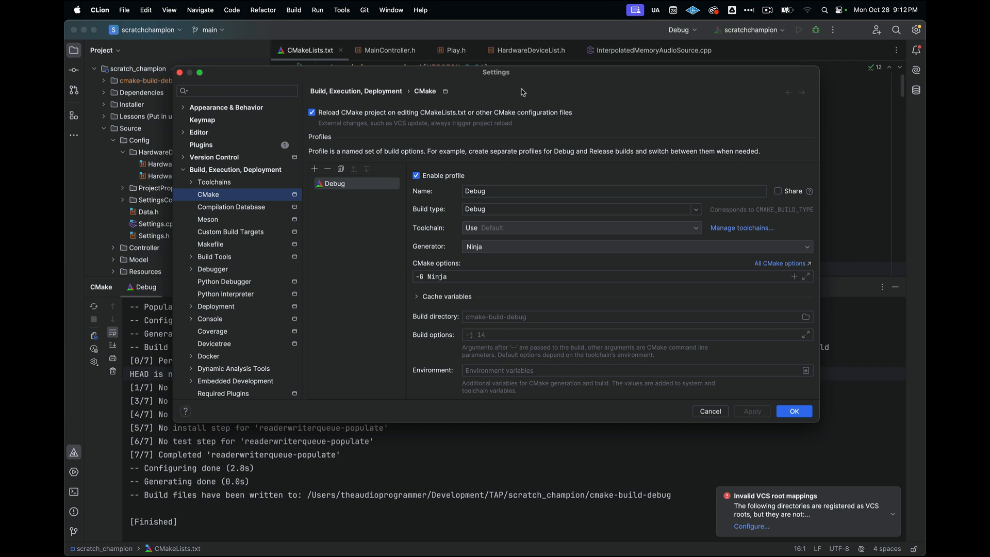
pyautogui.moveTo(345, 125)
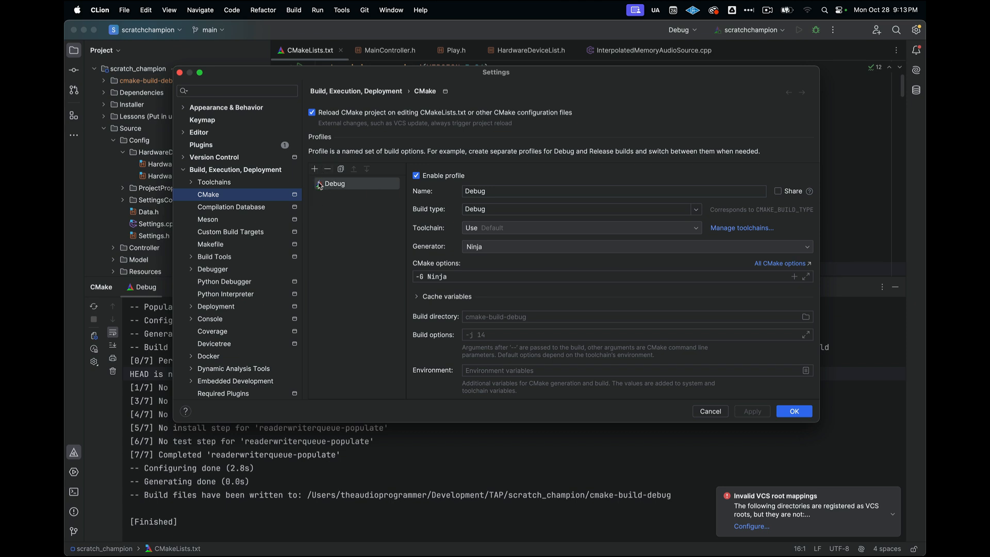
pyautogui.moveTo(336, 190)
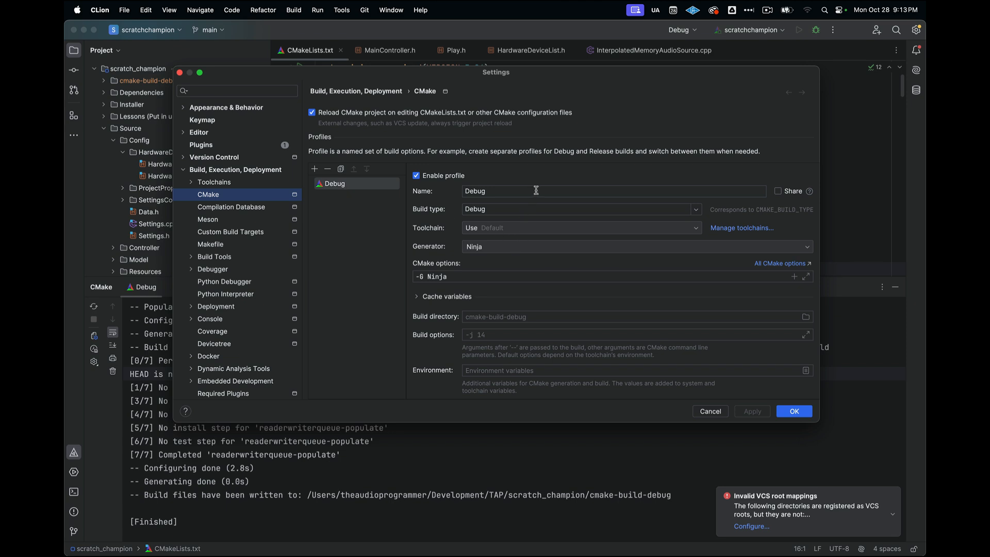
pyautogui.moveTo(524, 250)
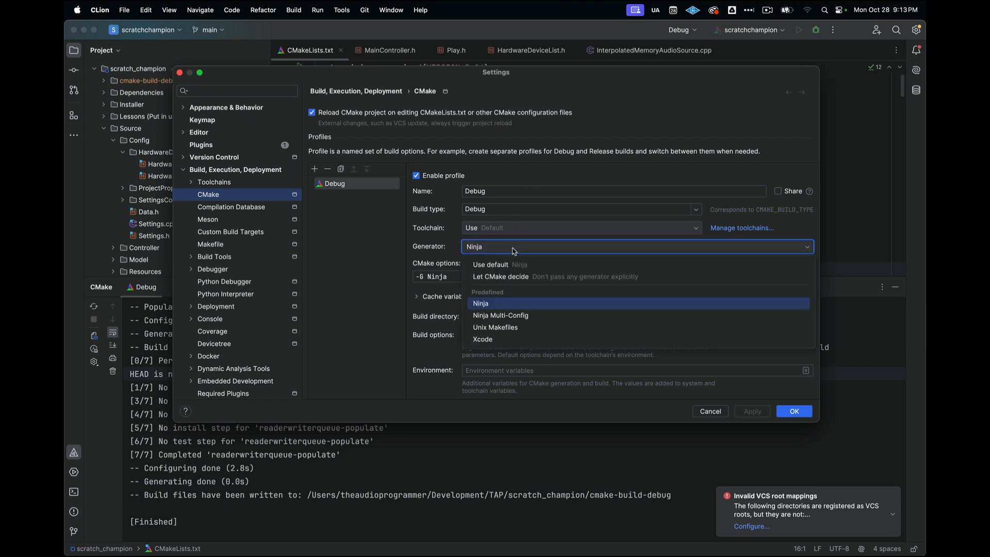
pyautogui.moveTo(479, 303)
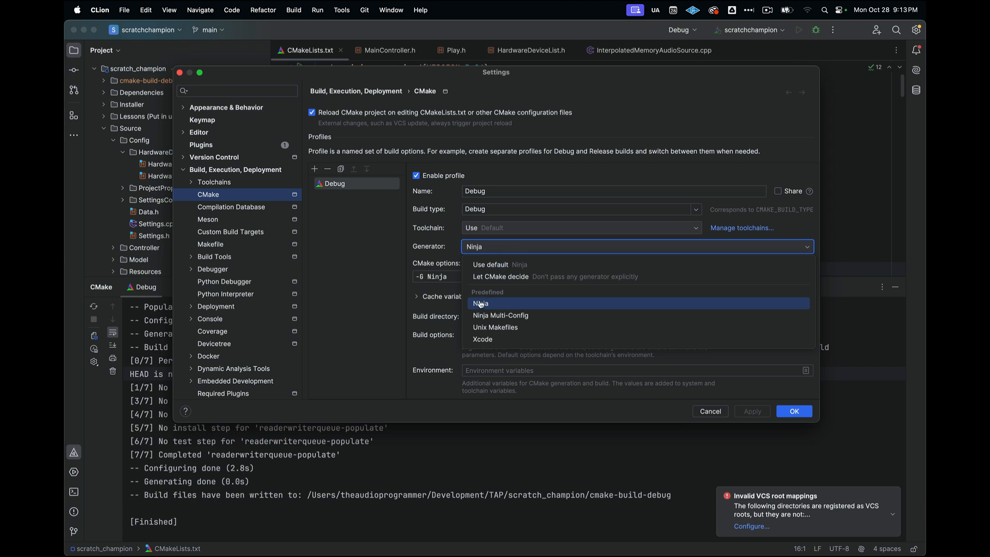
pyautogui.moveTo(474, 342)
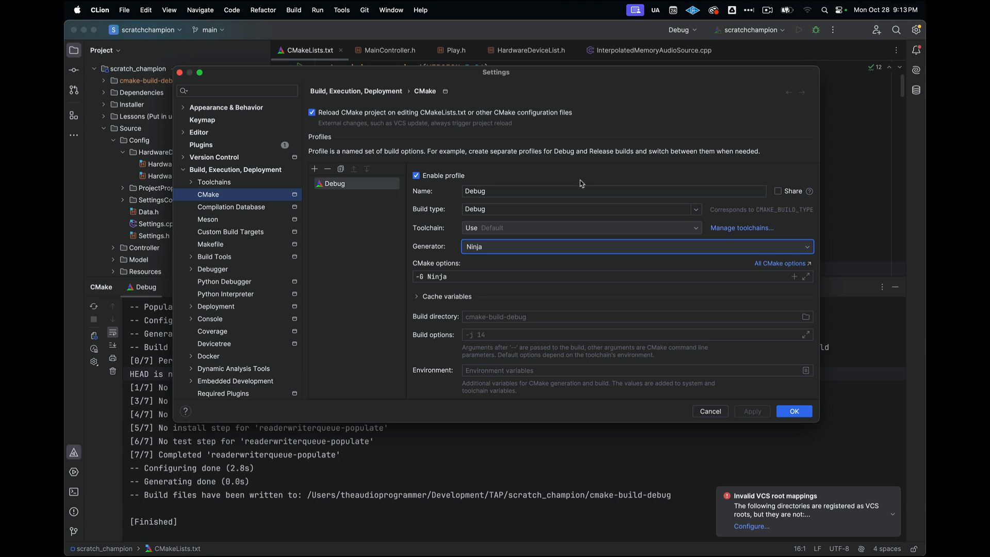
pyautogui.moveTo(333, 208)
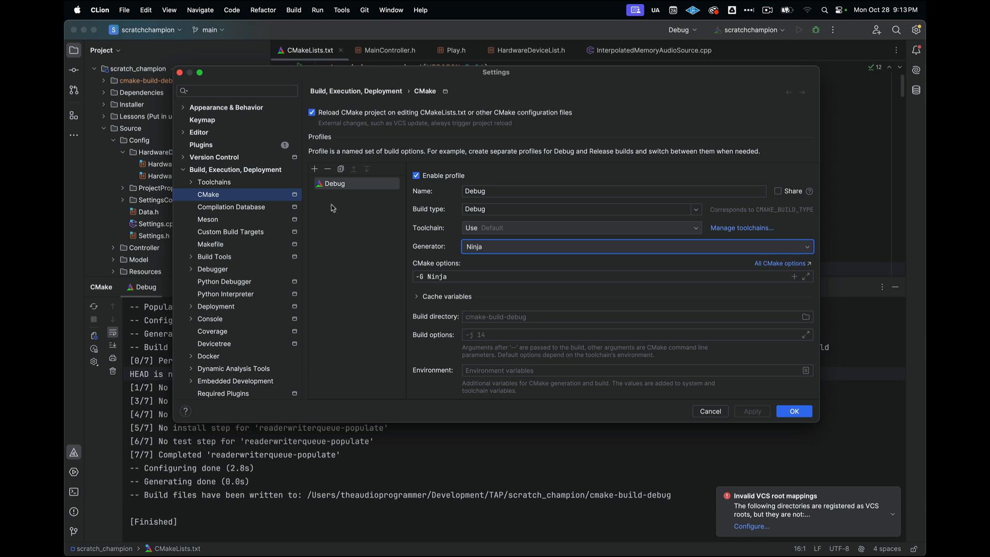
pyautogui.moveTo(313, 168)
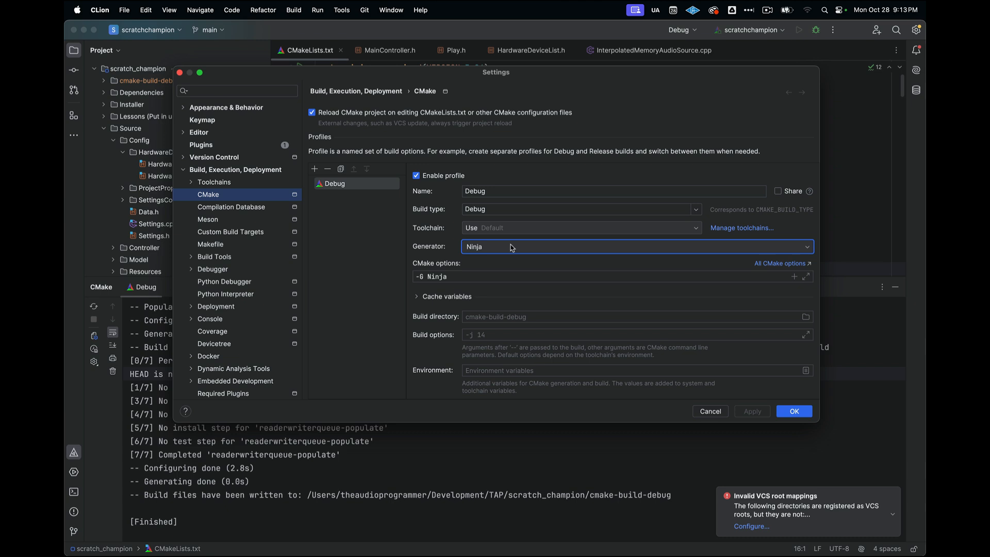
# - Inspect the -G Ninja options of the Debug profile and close Settings unchanged
pyautogui.click(446, 276)
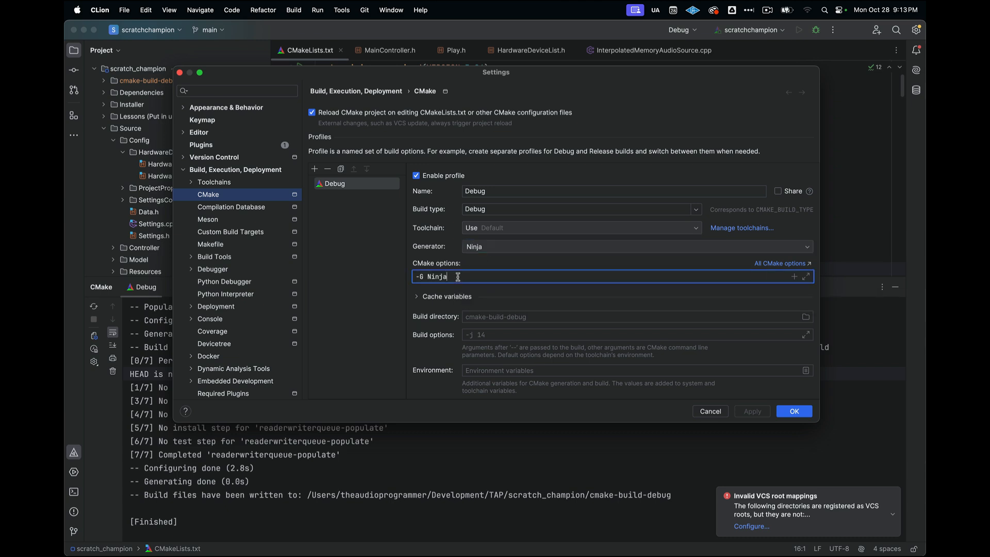
pyautogui.moveTo(456, 271)
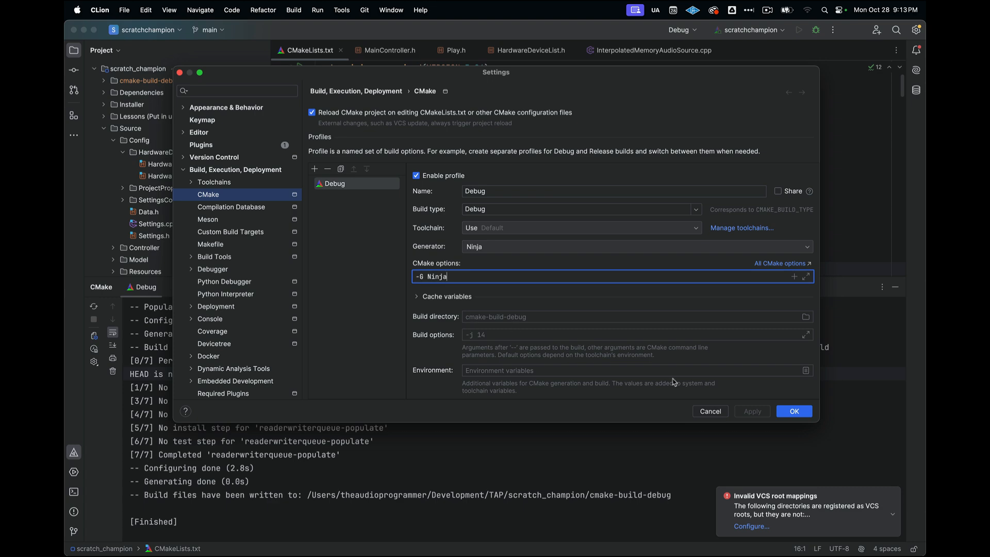
pyautogui.click(793, 411)
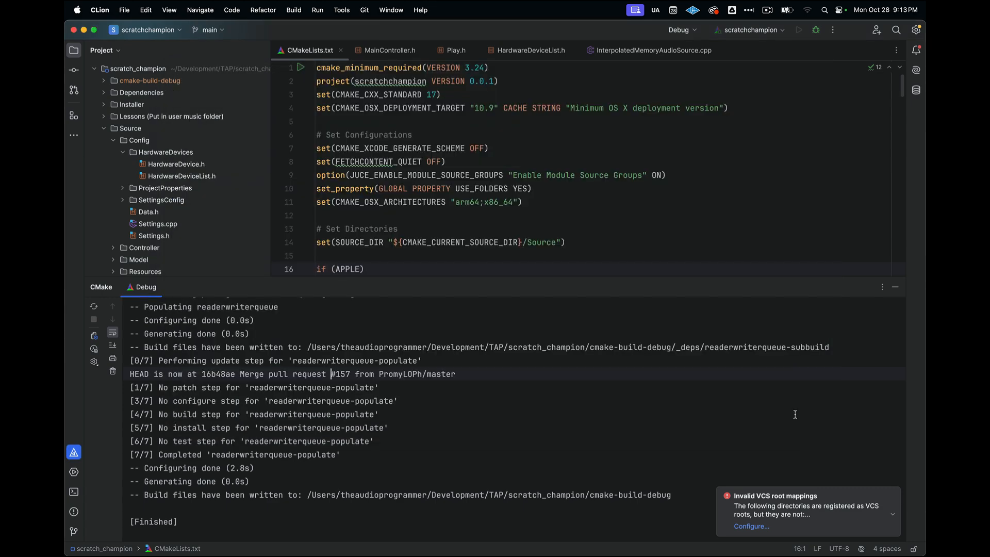
# - Reset the CMake cache and reload the project, configuring in 3.4s
pyautogui.scroll(3)
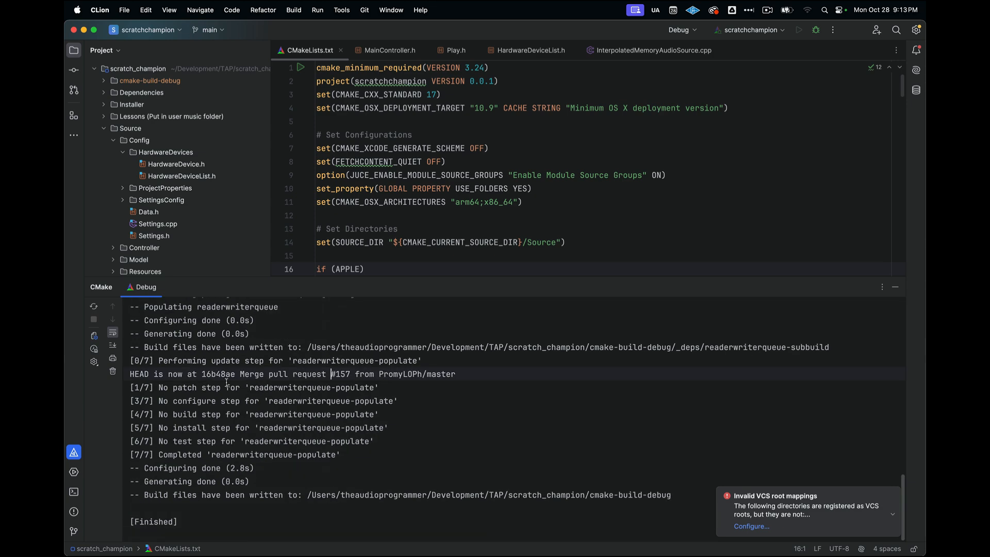
pyautogui.moveTo(113, 372)
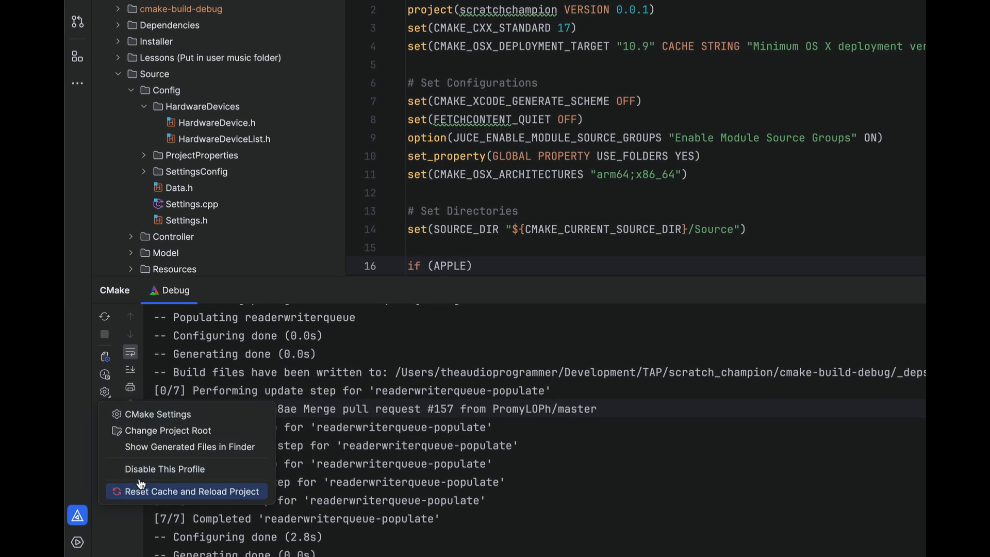
pyautogui.moveTo(149, 497)
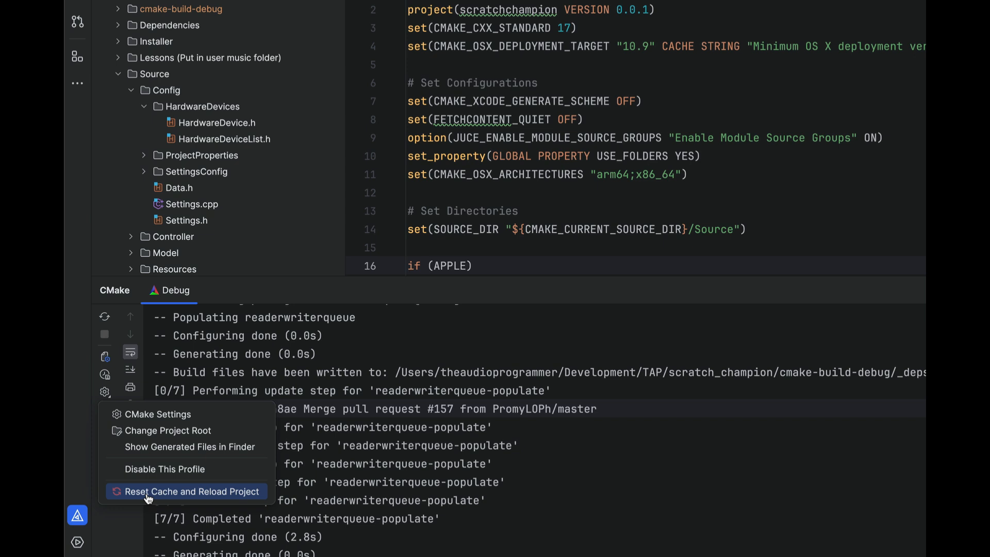
pyautogui.moveTo(261, 477)
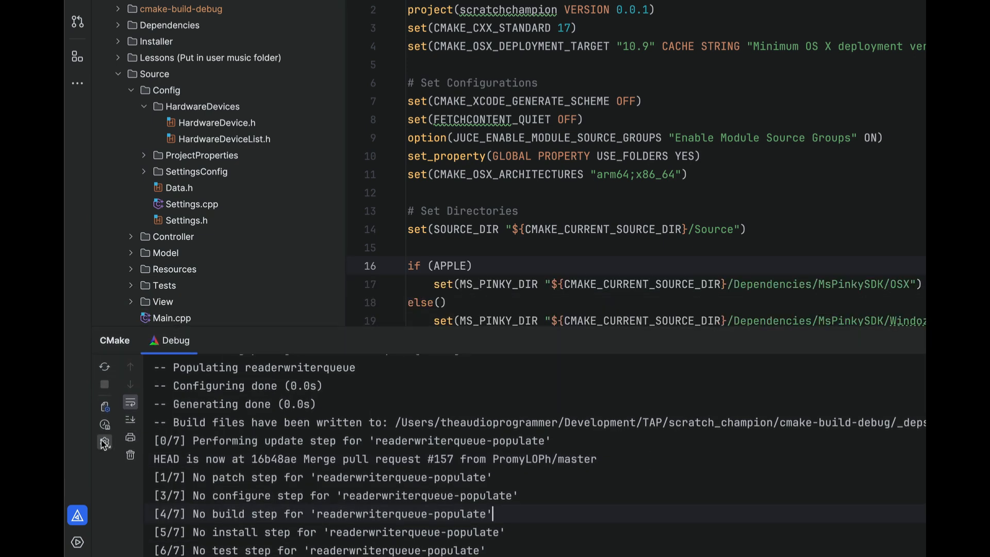
pyautogui.click(105, 442)
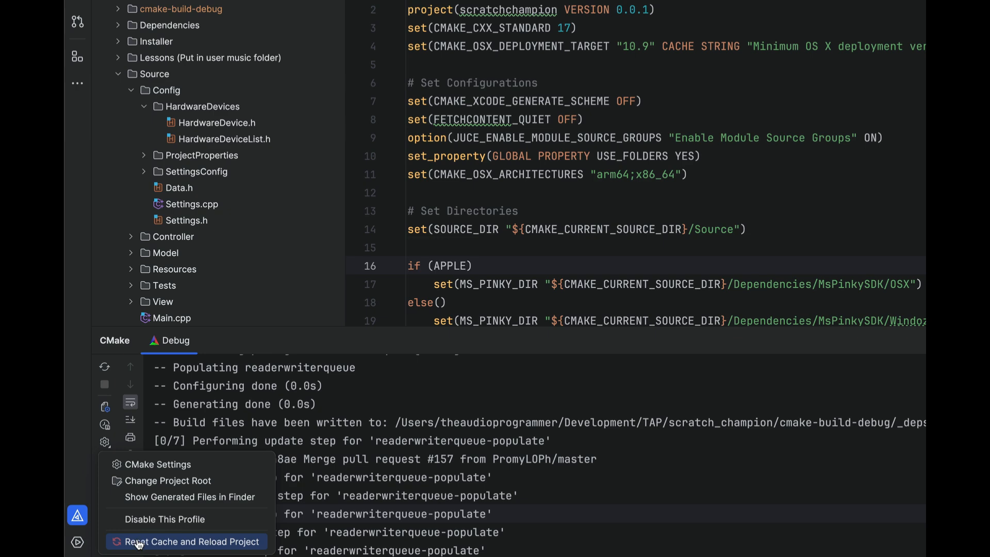
pyautogui.click(190, 541)
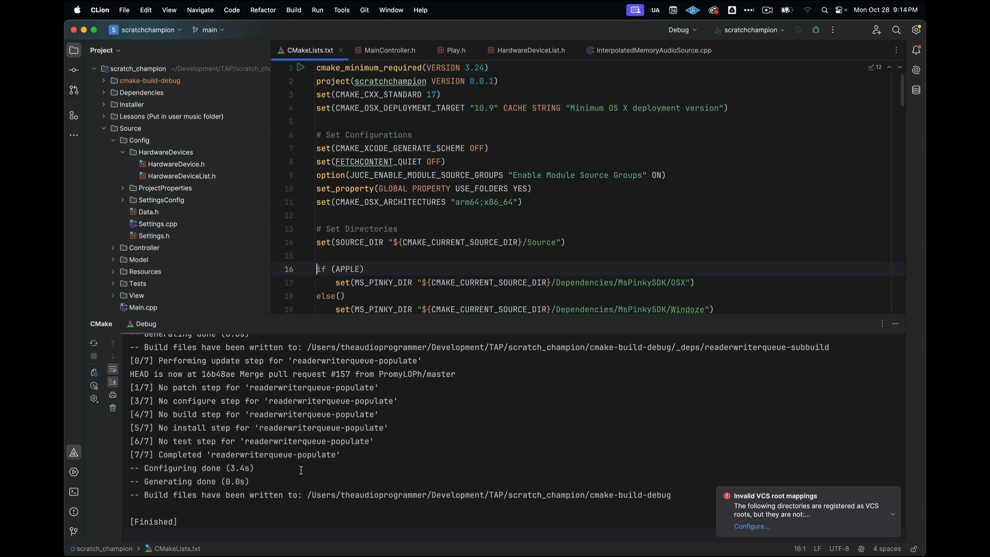
pyautogui.scroll(-3)
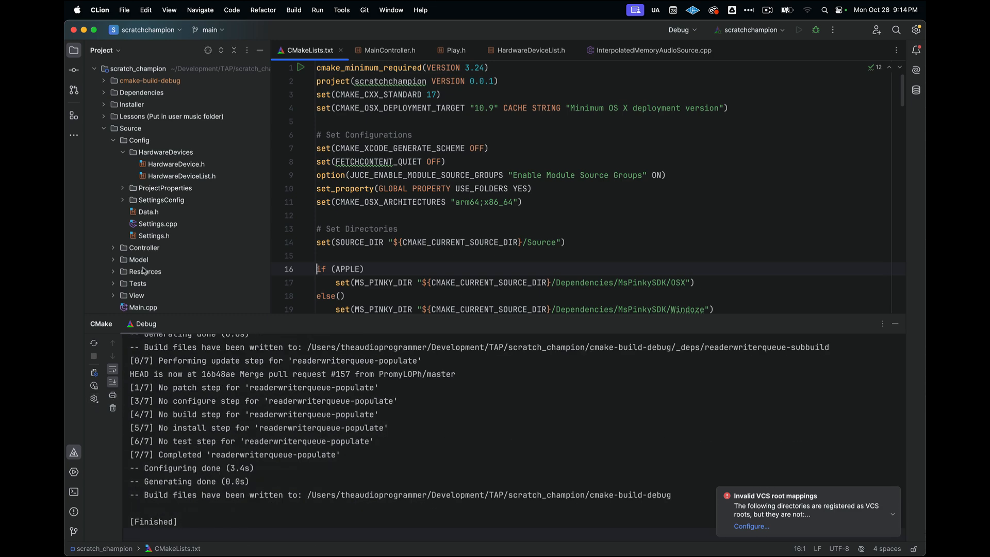
pyautogui.scroll(-3)
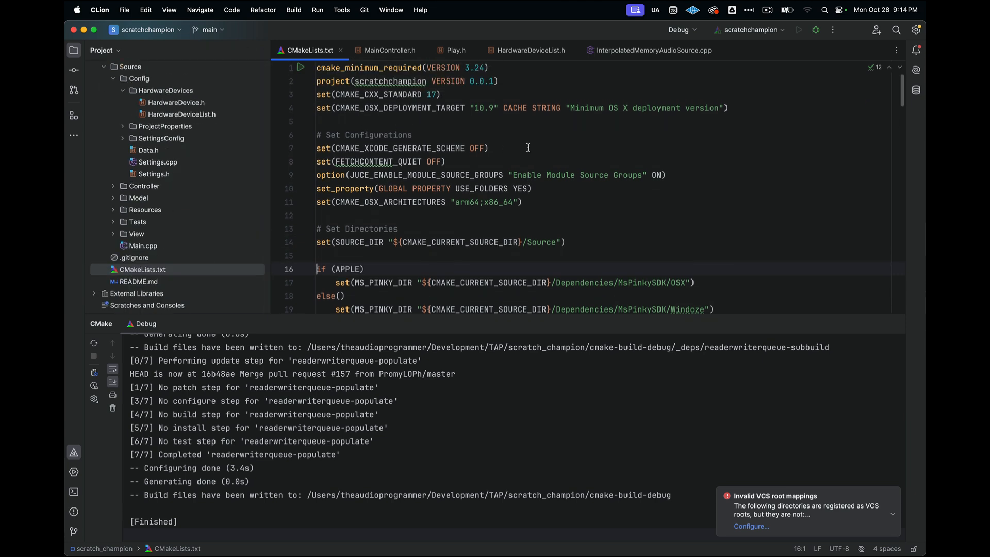
pyautogui.moveTo(385, 389)
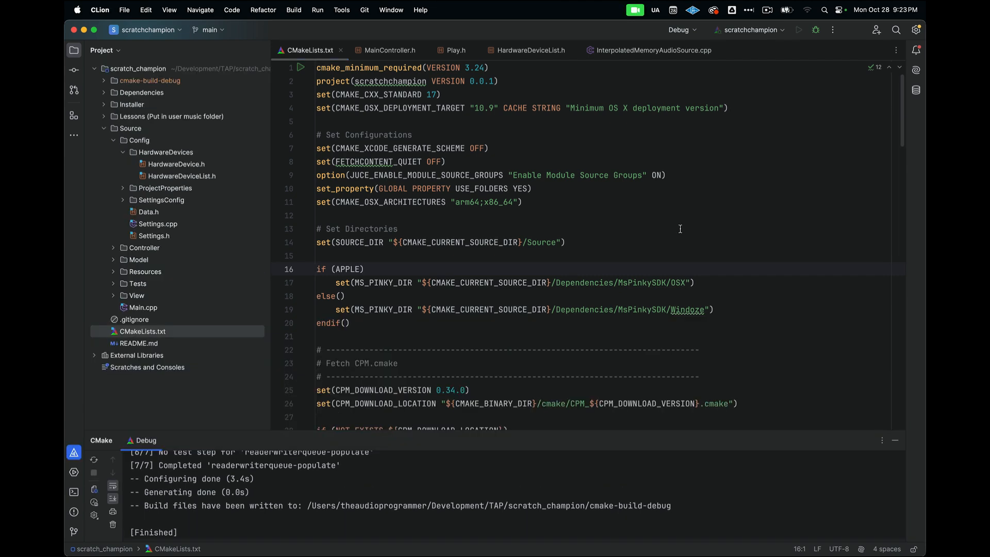
pyautogui.click(397, 229)
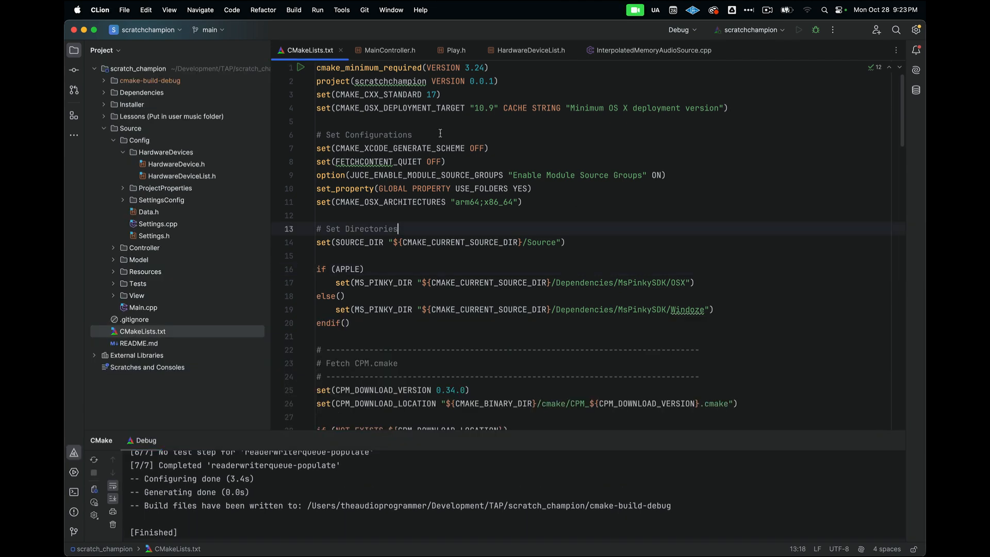
pyautogui.moveTo(595, 130)
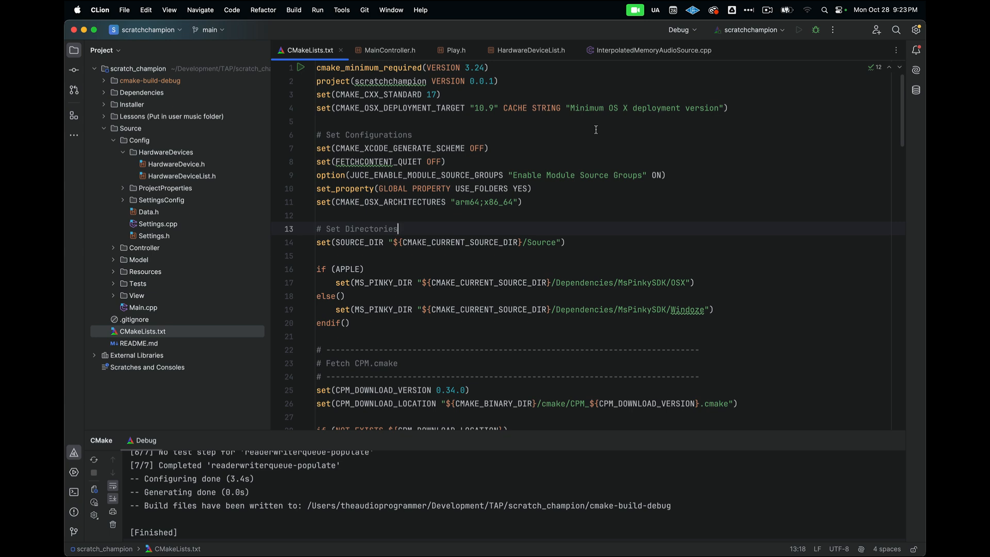
pyautogui.moveTo(329, 92)
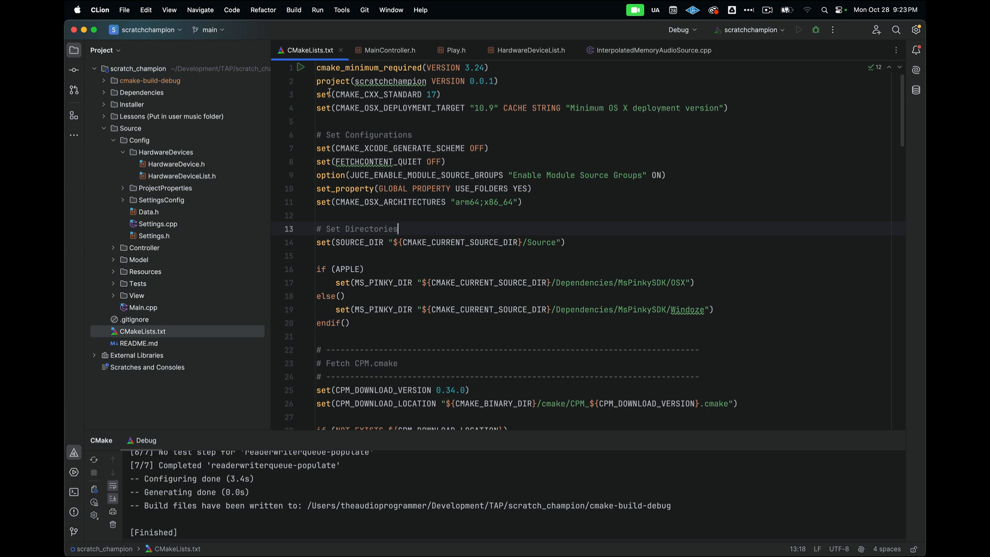
pyautogui.moveTo(333, 81)
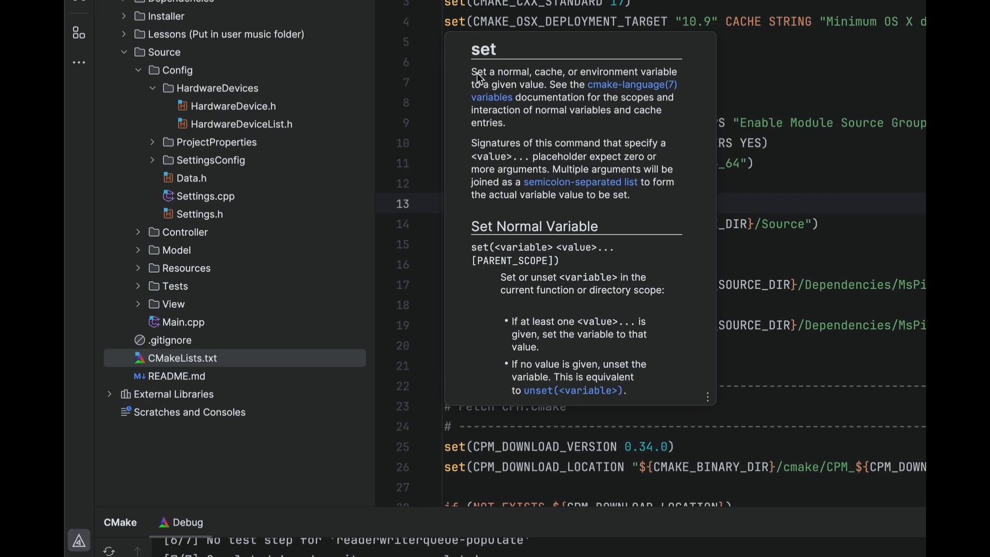
pyautogui.scroll(-3)
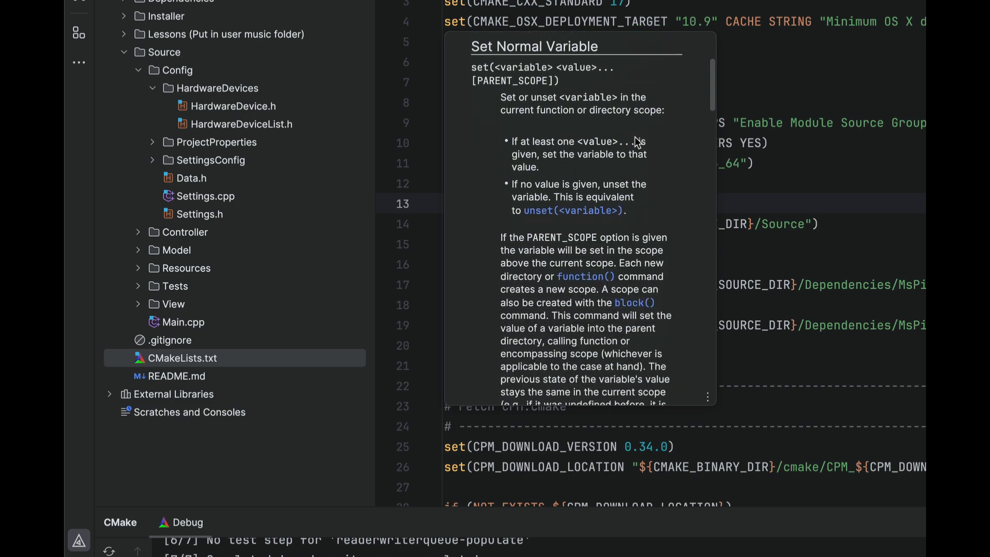
pyautogui.scroll(-3)
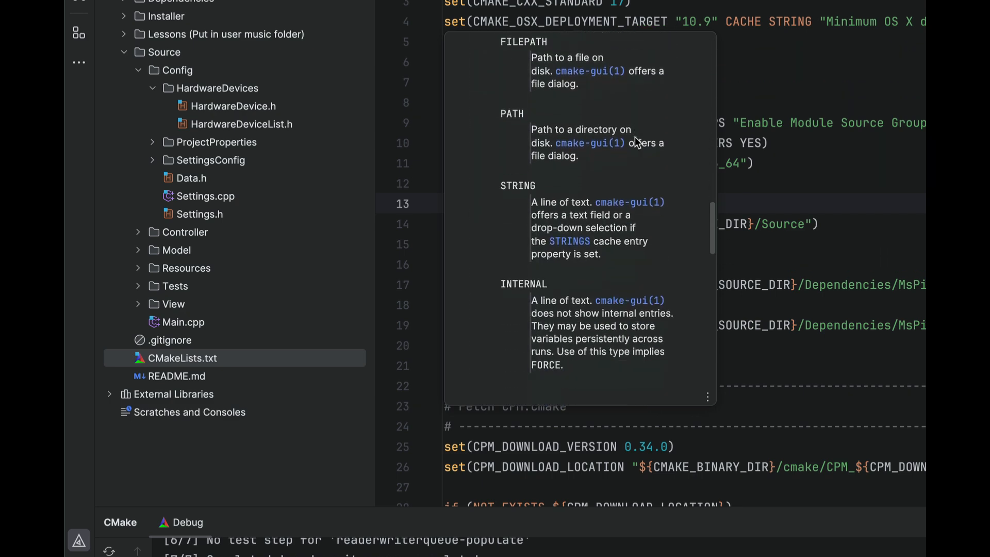
pyautogui.click(751, 97)
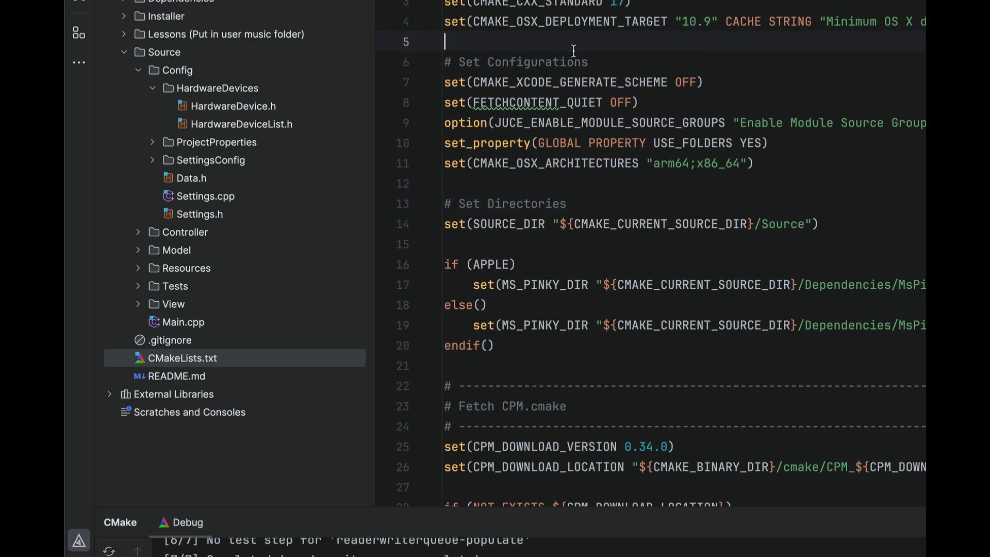
pyautogui.moveTo(443, 218)
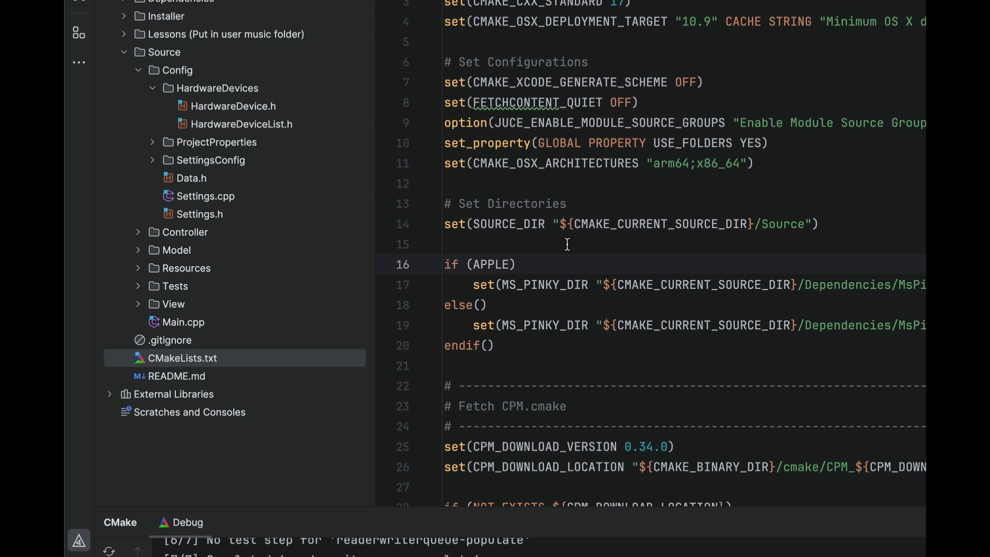
pyautogui.moveTo(494, 264)
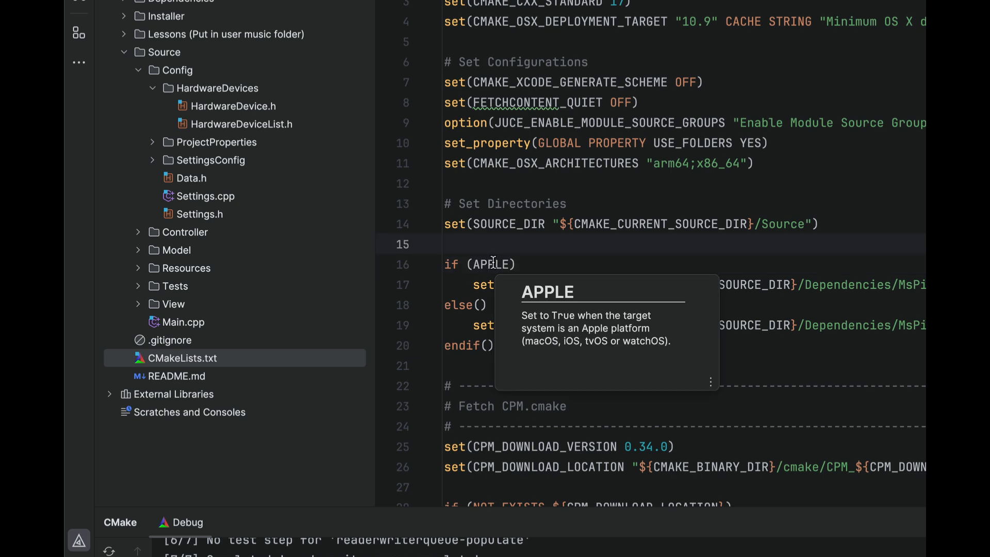
pyautogui.moveTo(519, 333)
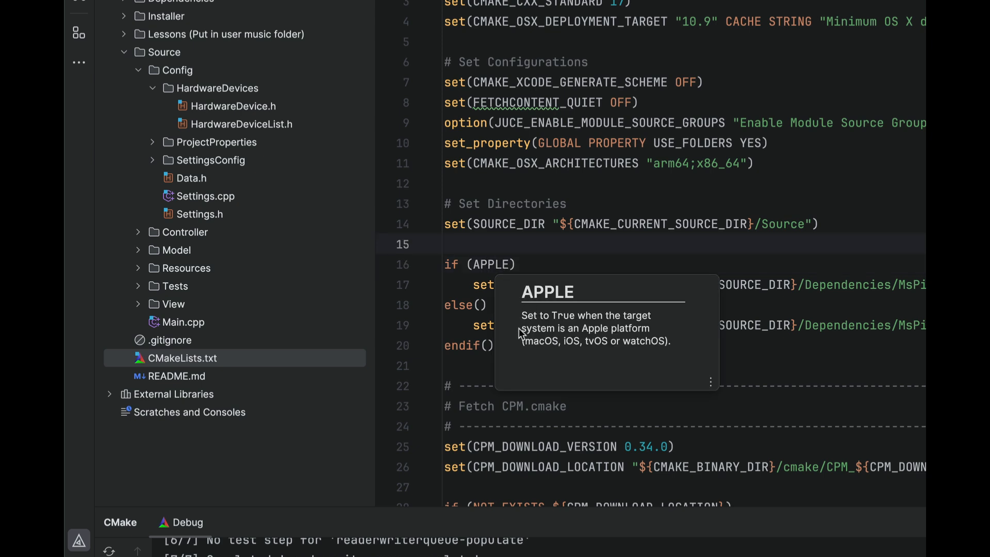
pyautogui.moveTo(636, 333)
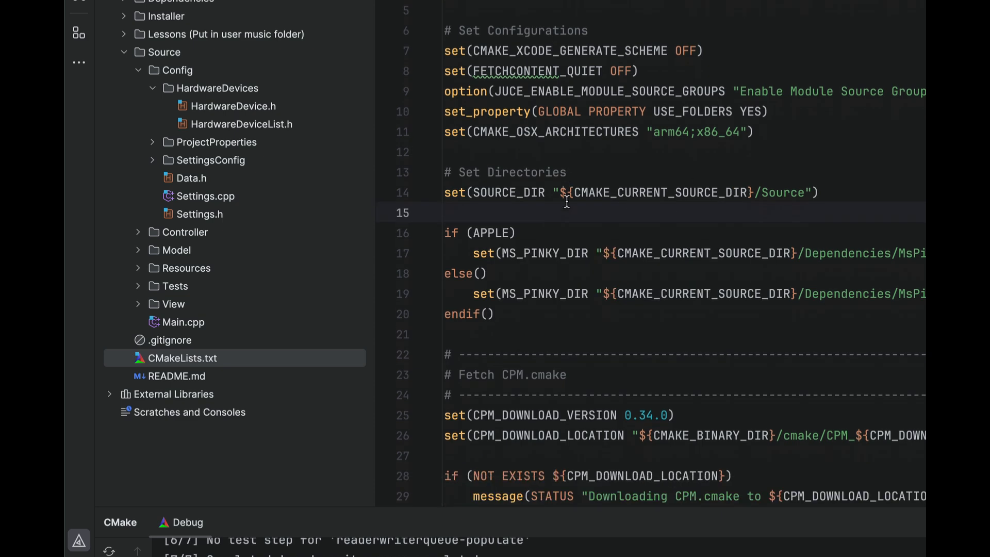
pyautogui.scroll(3)
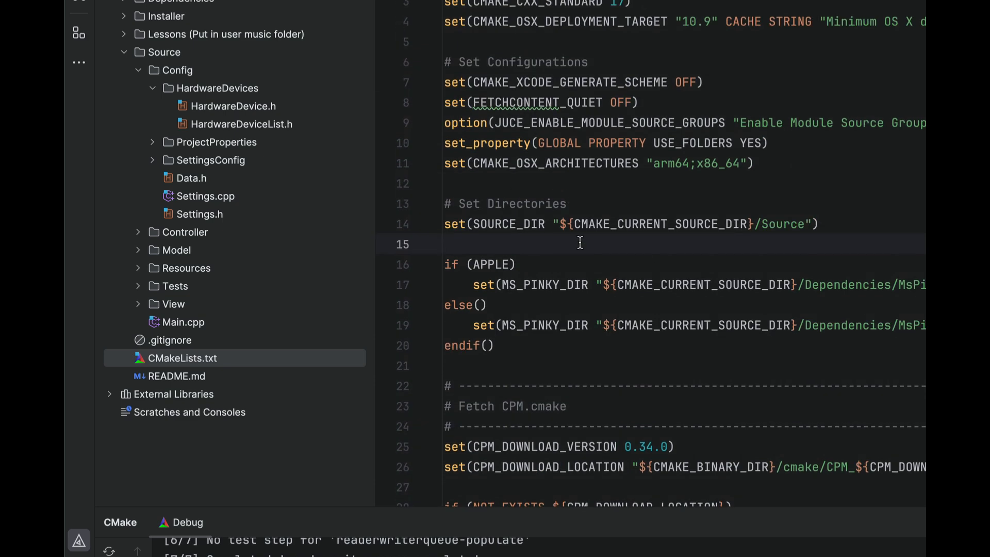
pyautogui.click(820, 224)
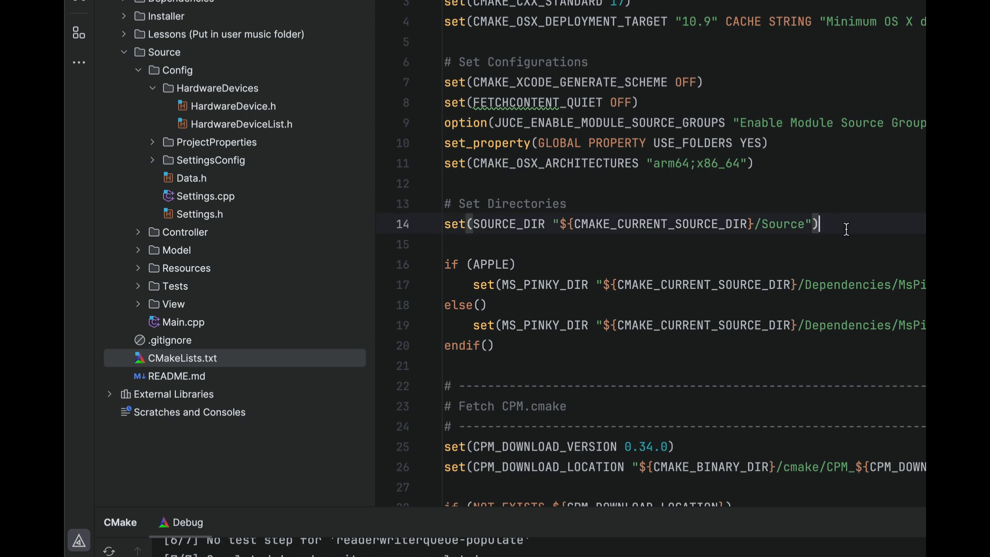
pyautogui.write('set')
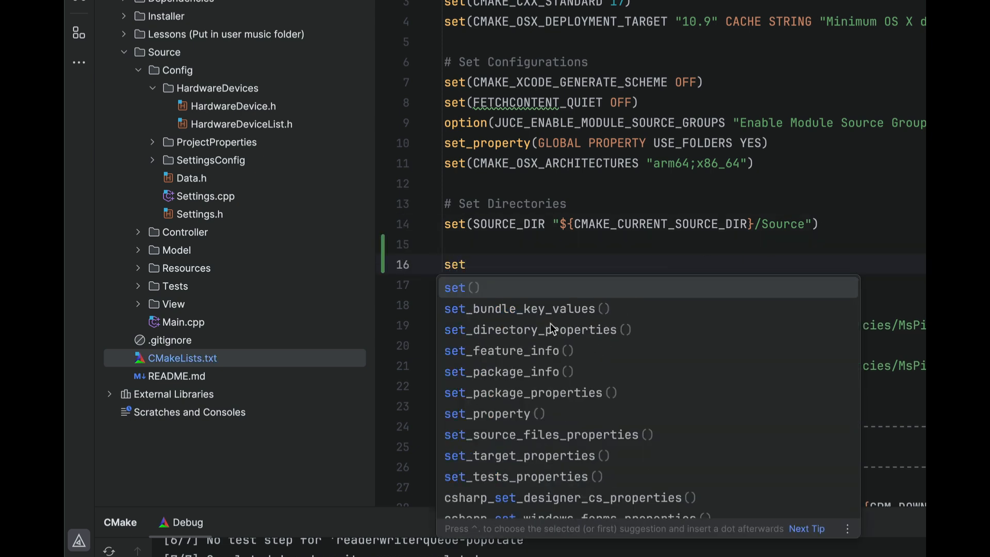
pyautogui.moveTo(546, 318)
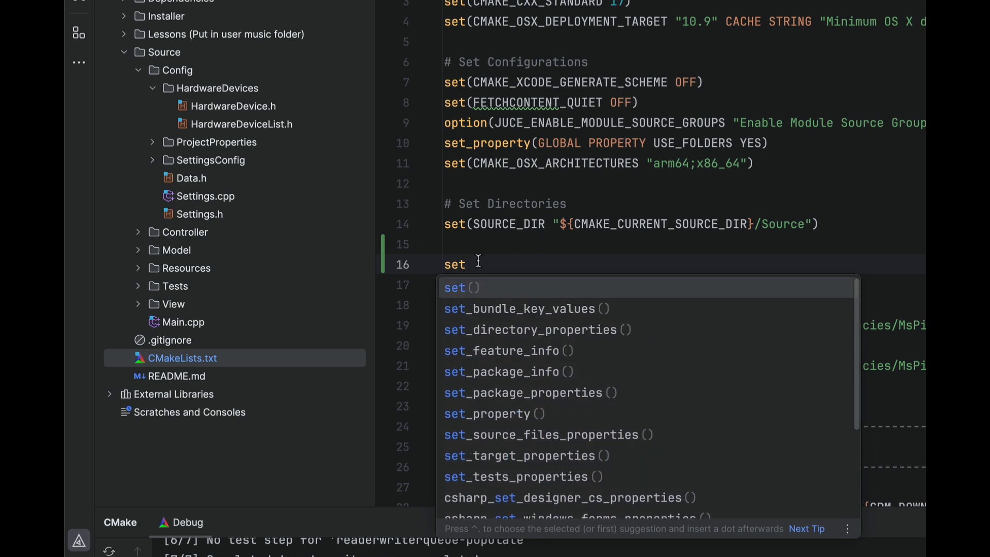
pyautogui.press('Escape')
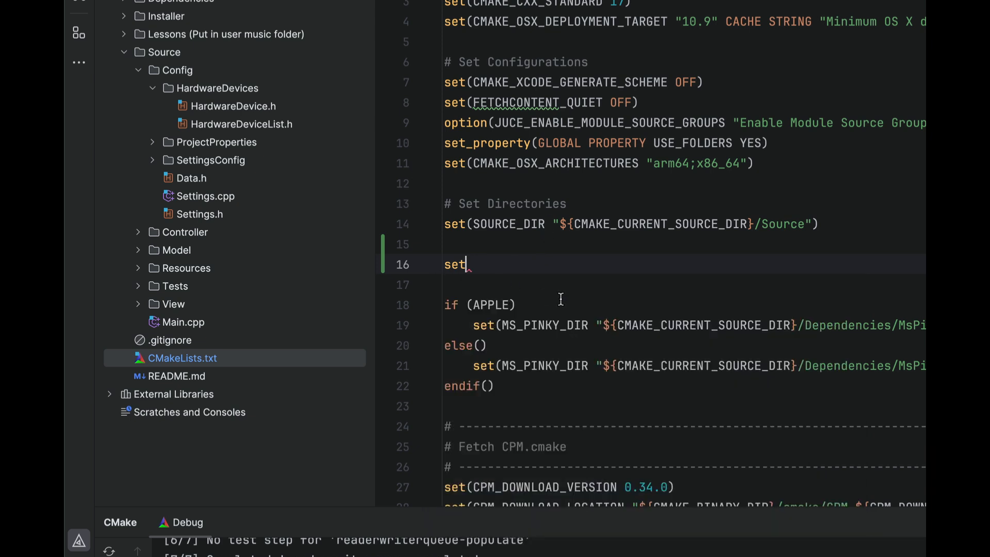
pyautogui.press('Backspace')
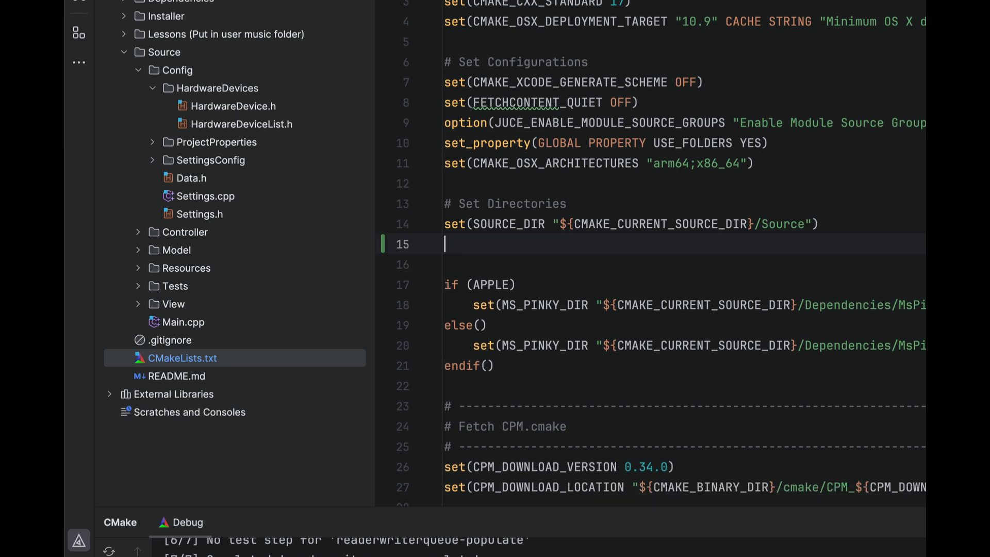
pyautogui.press('Backspace')
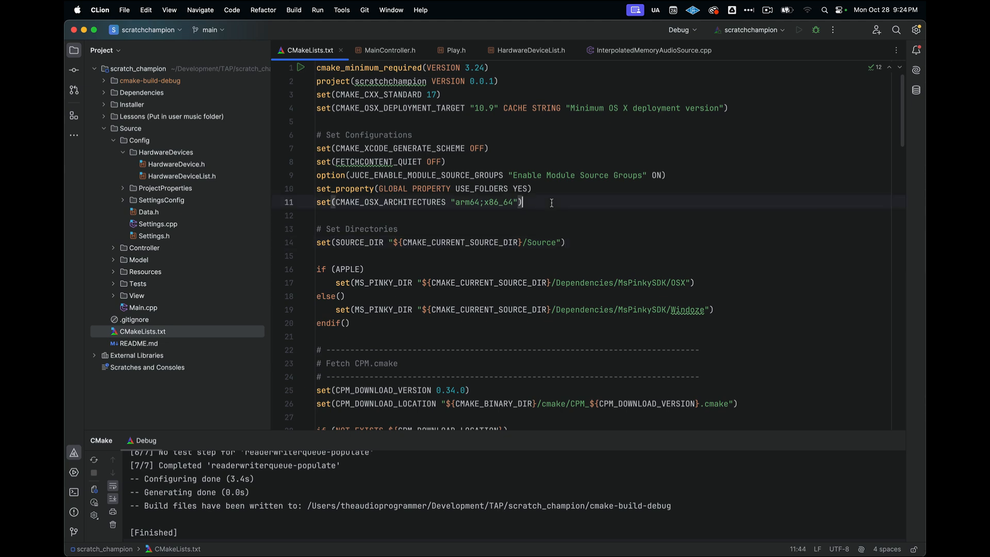
# - Show the quick documentation for the option() command on line 9
pyautogui.write('option')
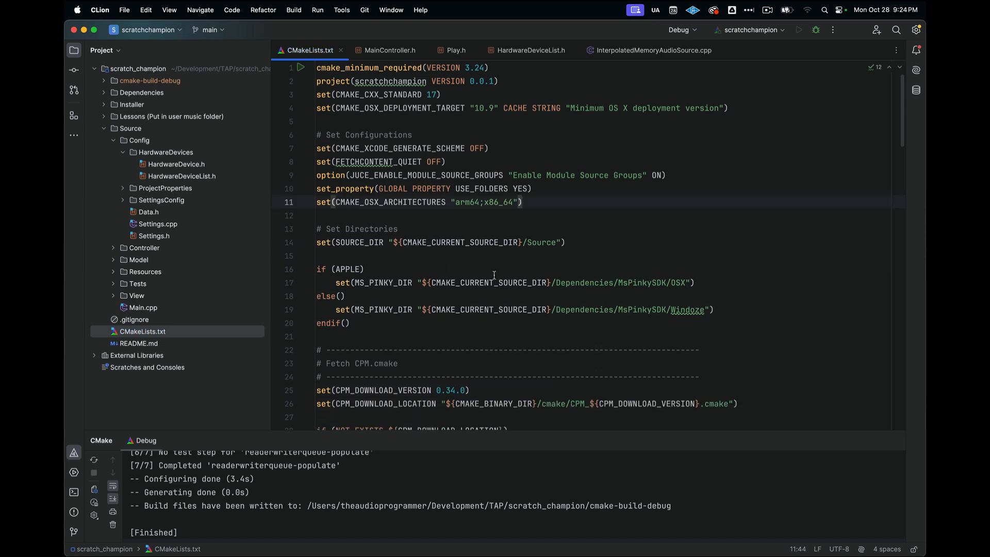
pyautogui.moveTo(665, 246)
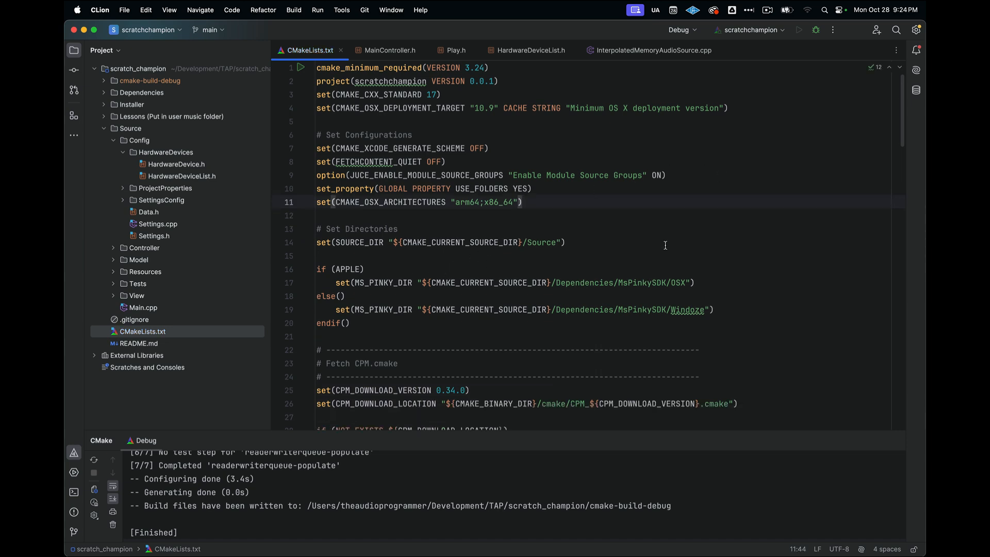
pyautogui.moveTo(728, 261)
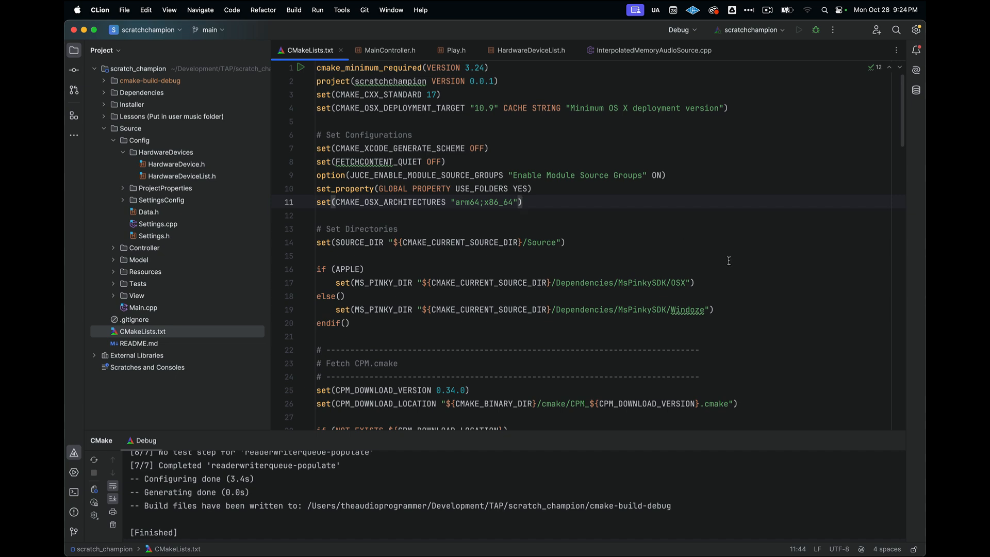
pyautogui.moveTo(328, 175)
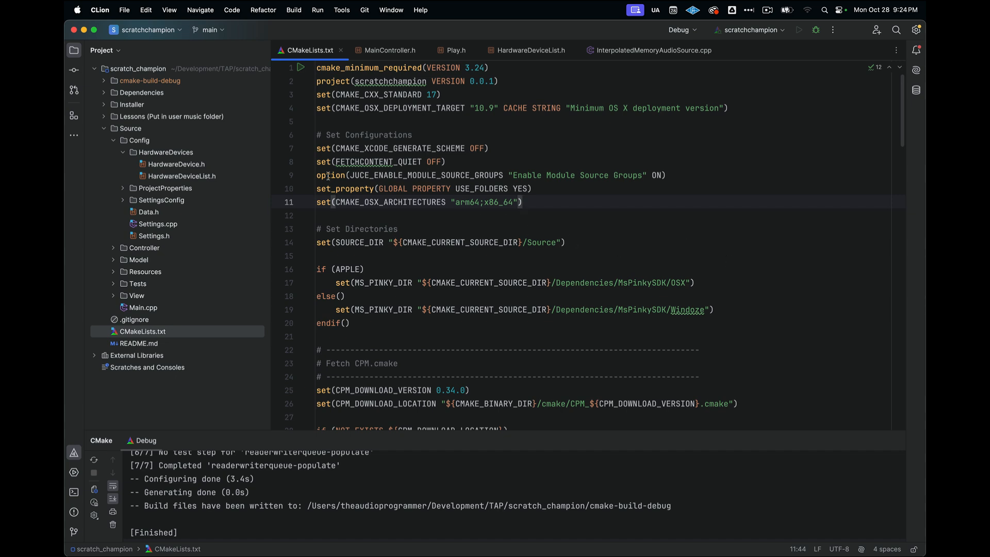
pyautogui.moveTo(331, 175)
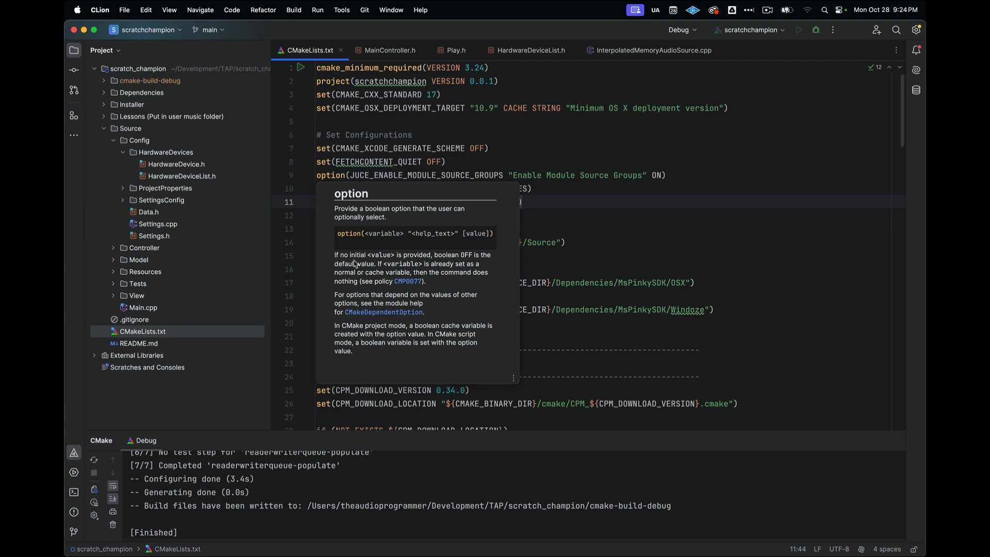
pyautogui.click(712, 82)
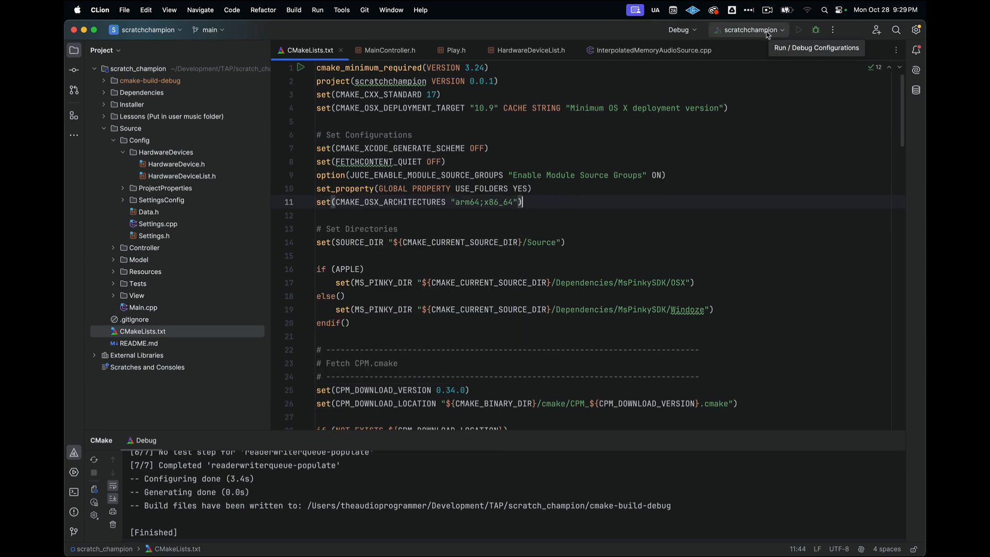
pyautogui.moveTo(766, 188)
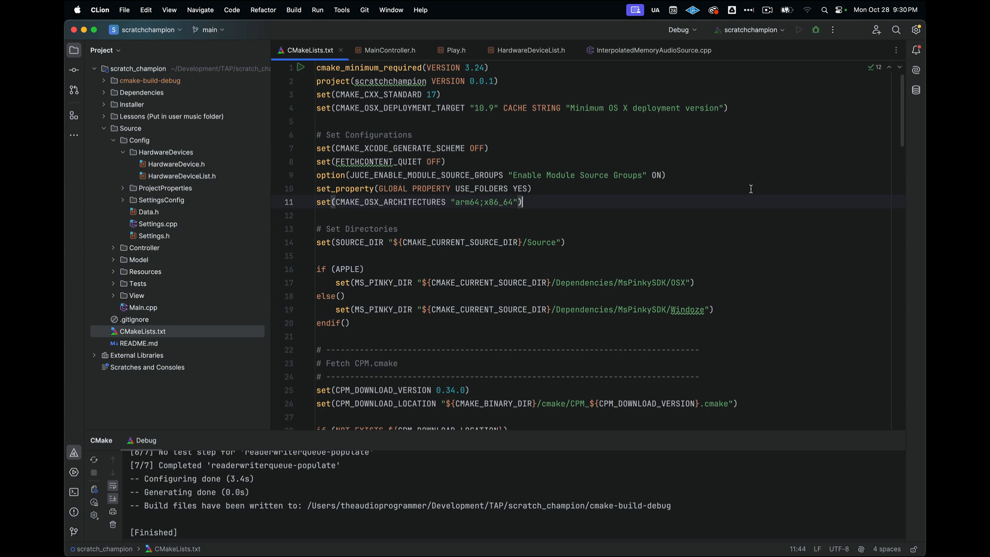
pyautogui.moveTo(368, 110)
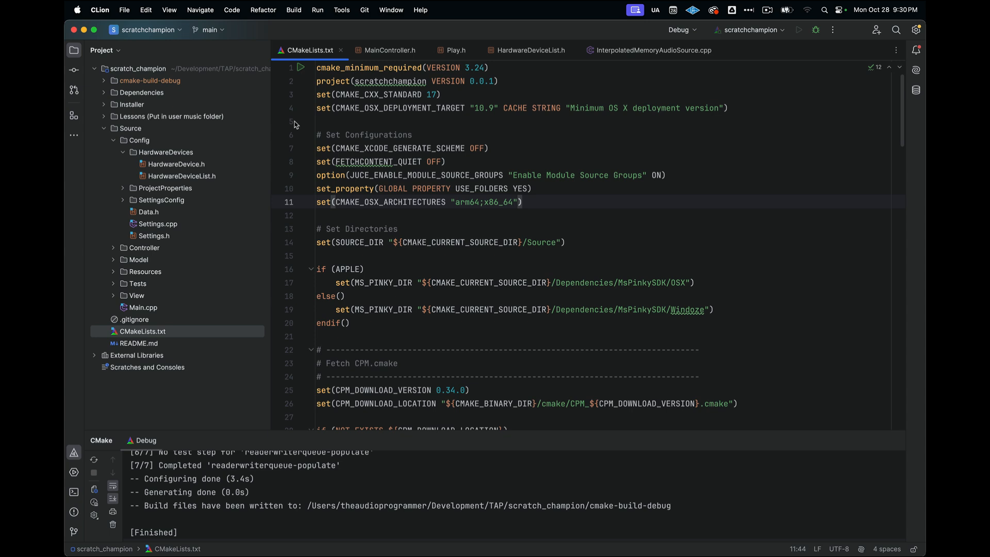
pyautogui.moveTo(287, 185)
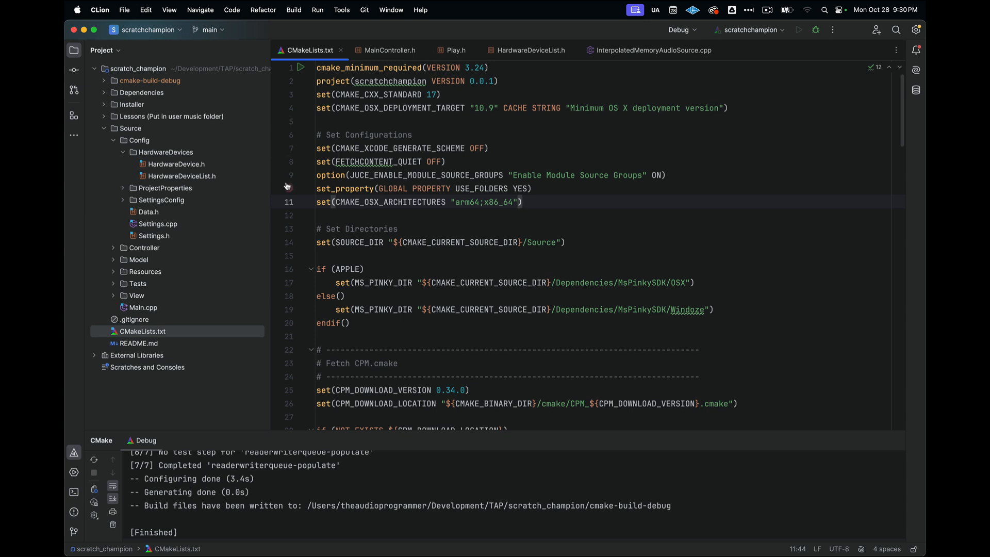
pyautogui.moveTo(292, 214)
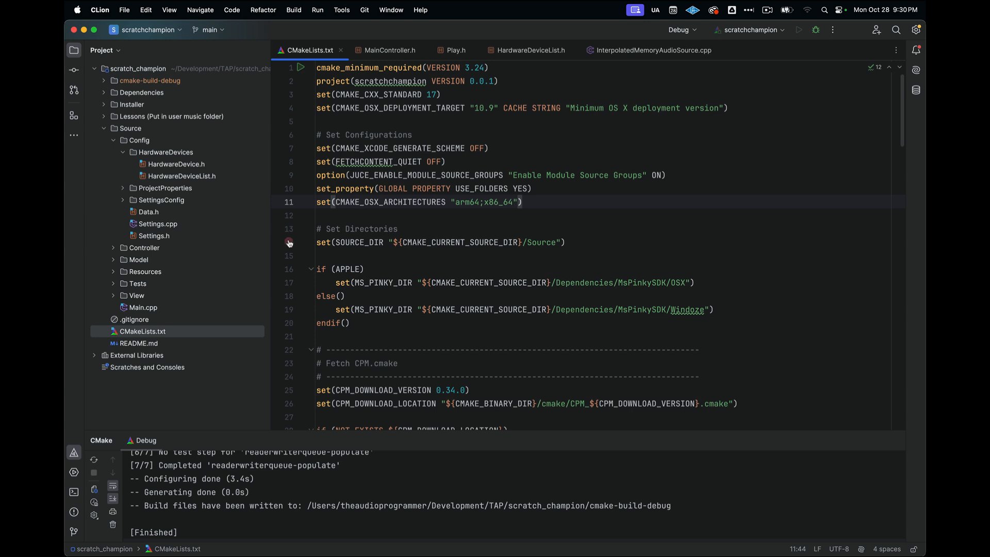
# - Set a breakpoint on line 14's SOURCE_DIR and debug 'scratchchampion' until it pauses there
pyautogui.click(289, 243)
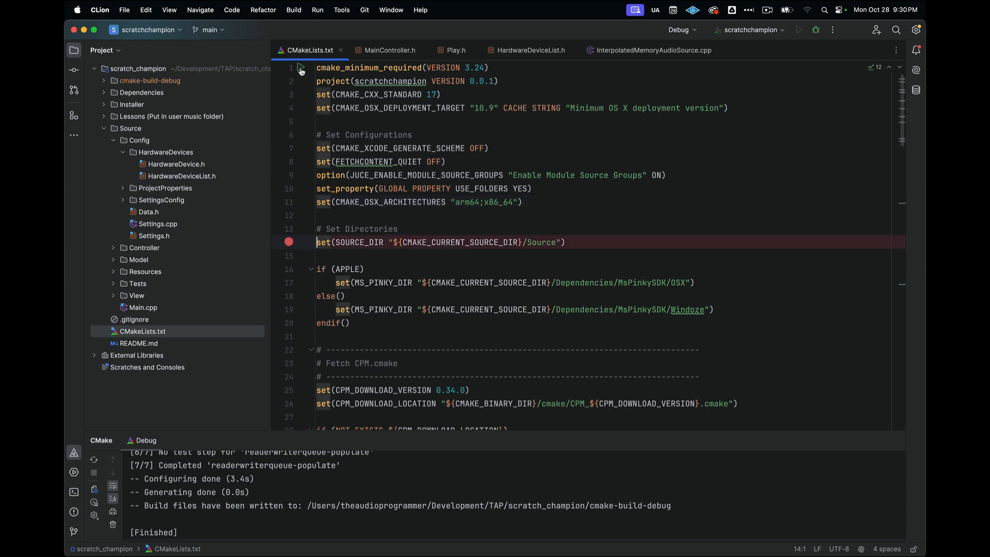
pyautogui.moveTo(300, 68)
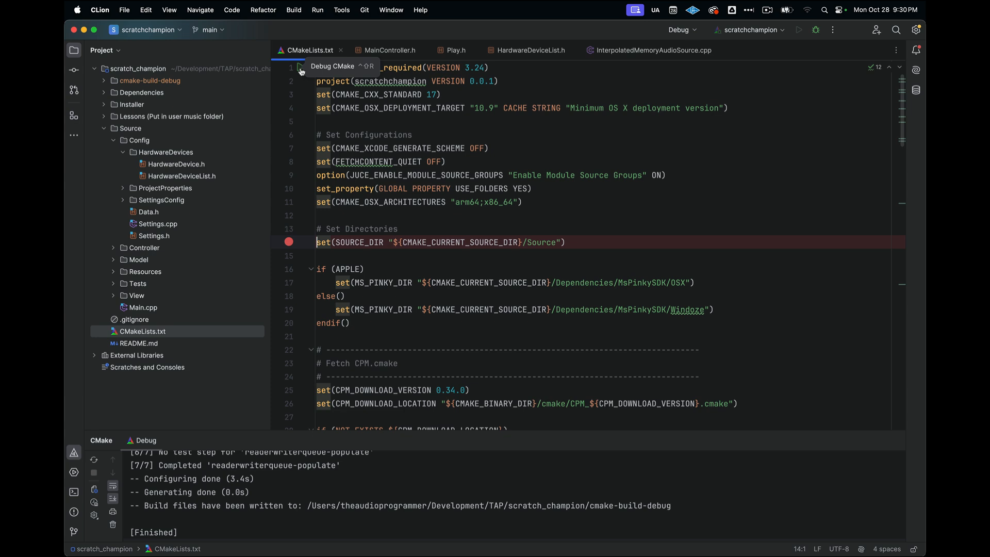
pyautogui.click(301, 70)
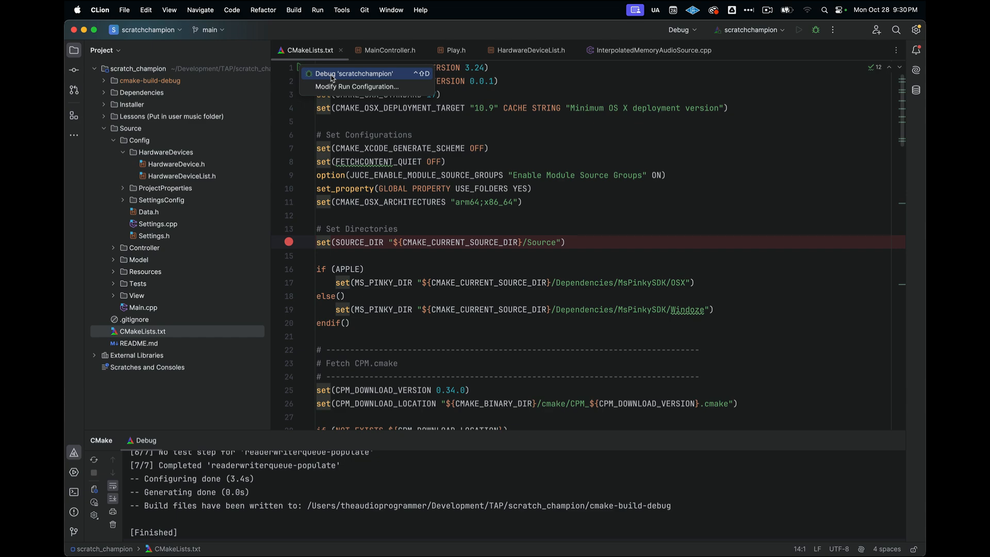
pyautogui.click(353, 73)
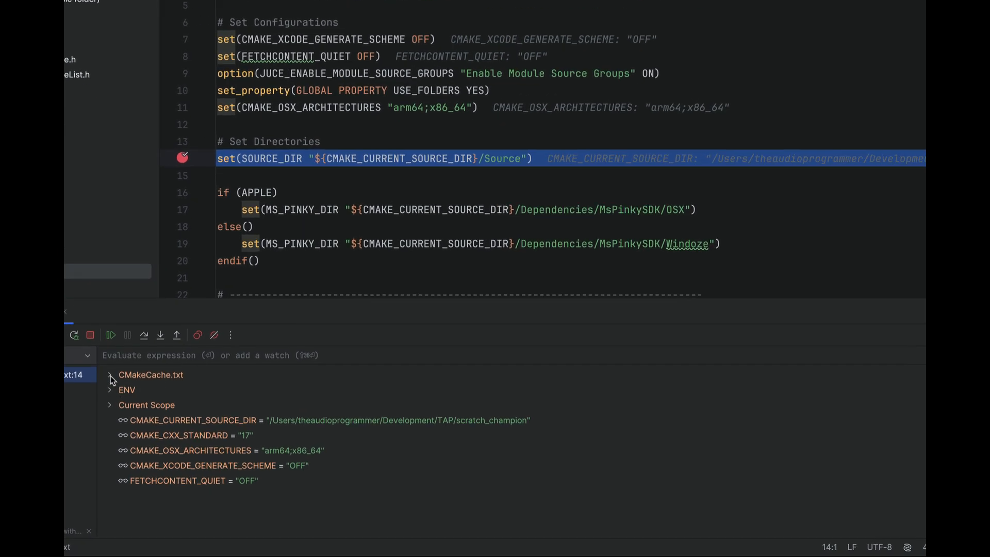
# - Expand then collapse CMakeCache.txt and view current-scope variables like CMAKE_CXX_STANDARD 17
pyautogui.click(110, 375)
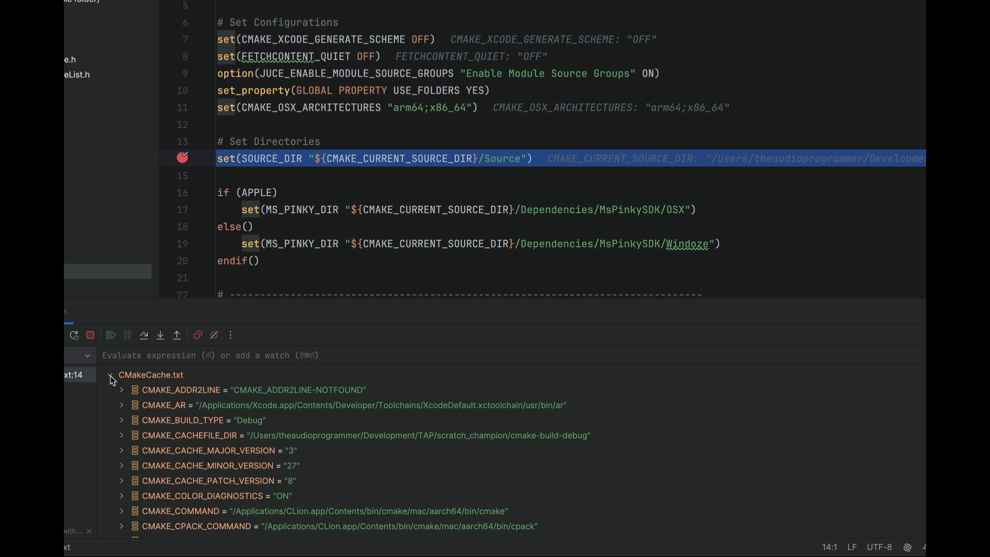
pyautogui.click(110, 374)
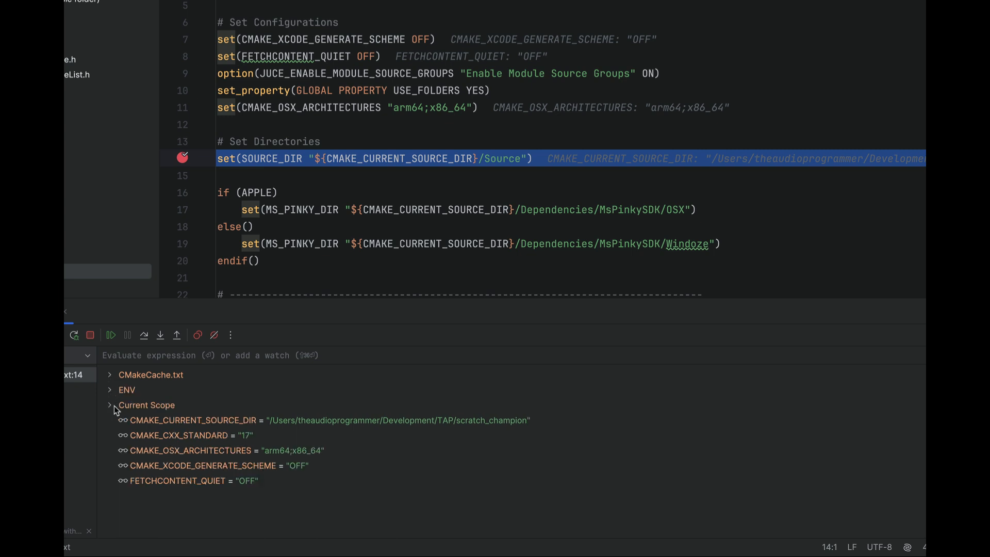
pyautogui.moveTo(257, 424)
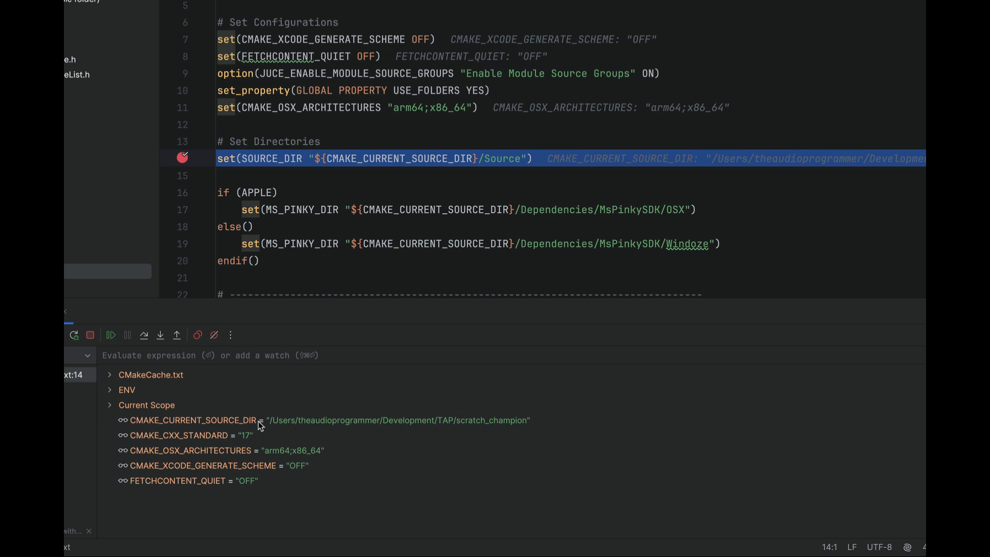
pyautogui.moveTo(230, 437)
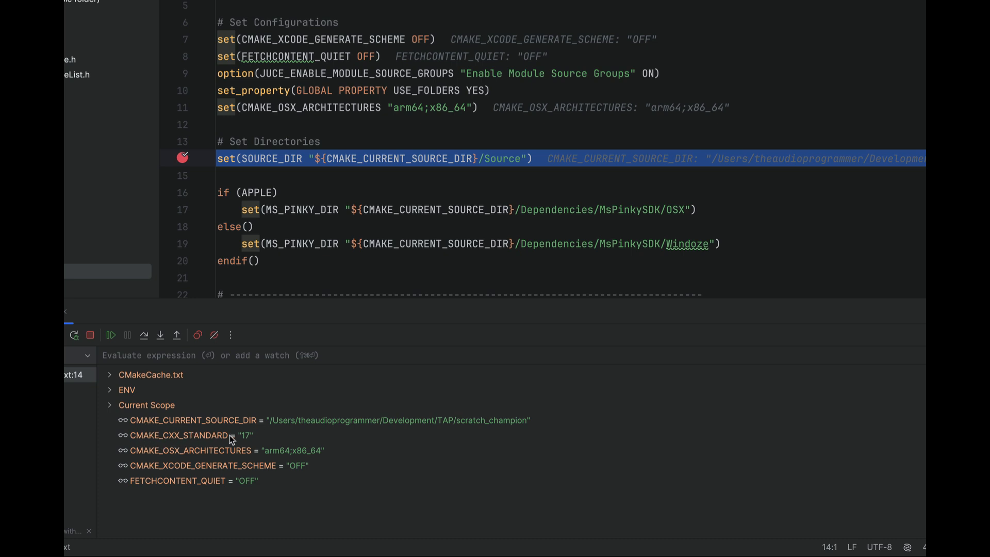
pyautogui.scroll(-3)
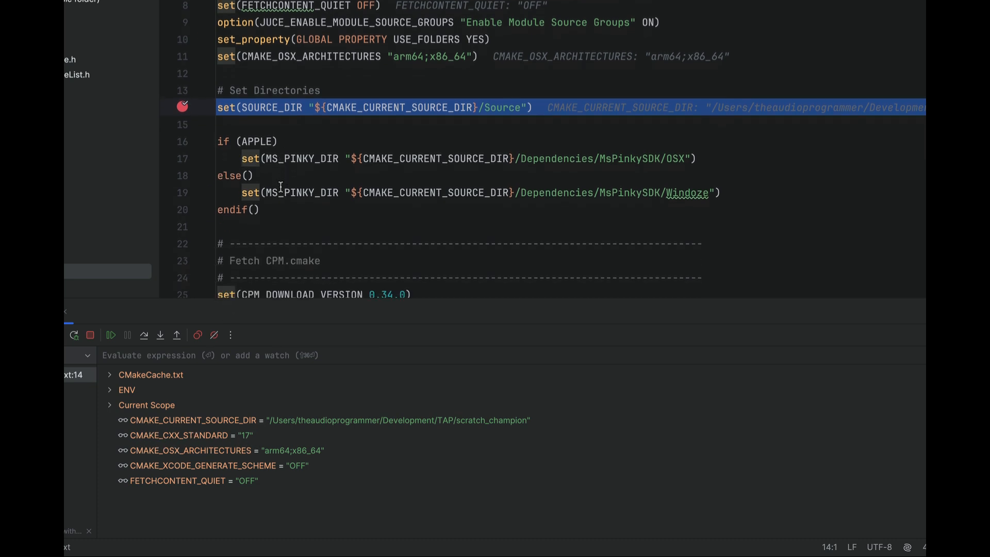
pyautogui.scroll(-3)
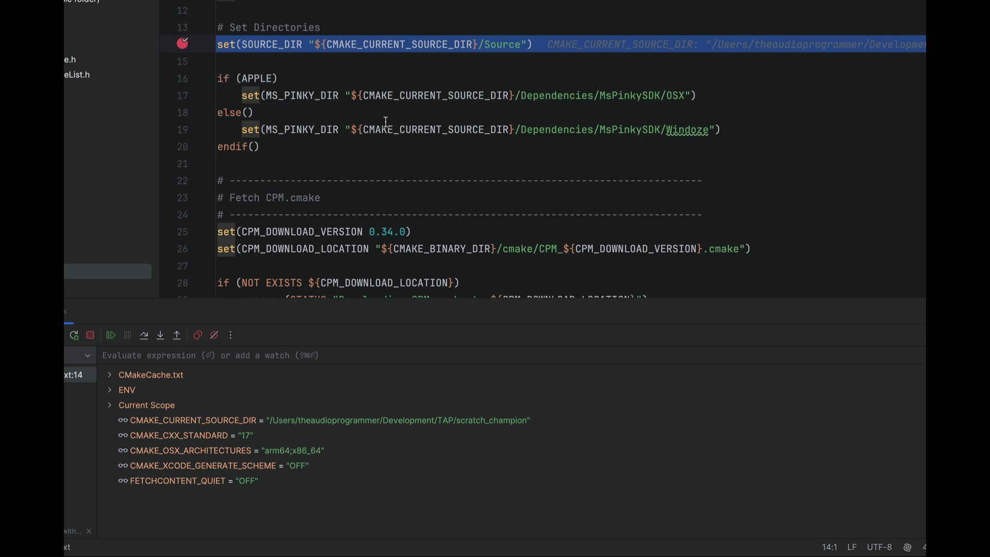
pyautogui.moveTo(237, 263)
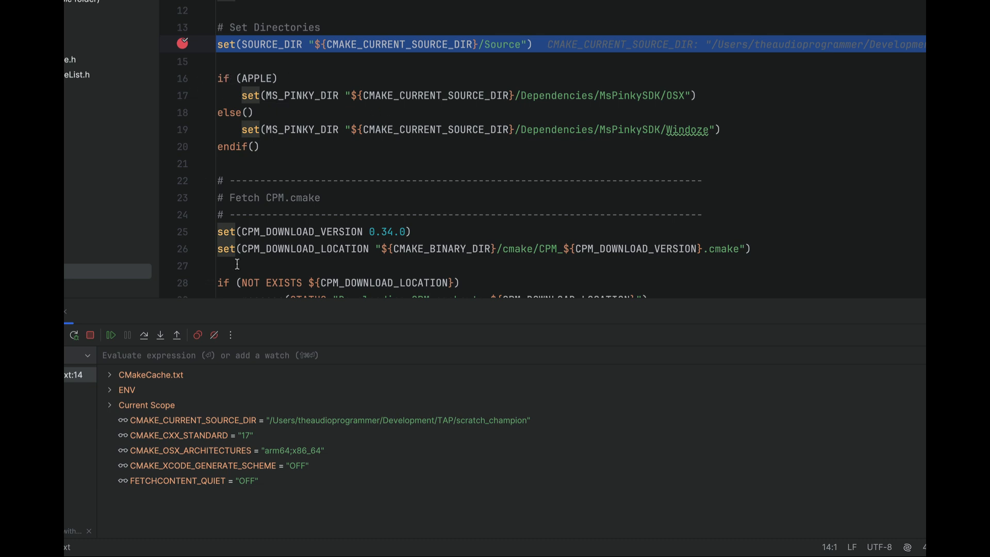
pyautogui.moveTo(143, 335)
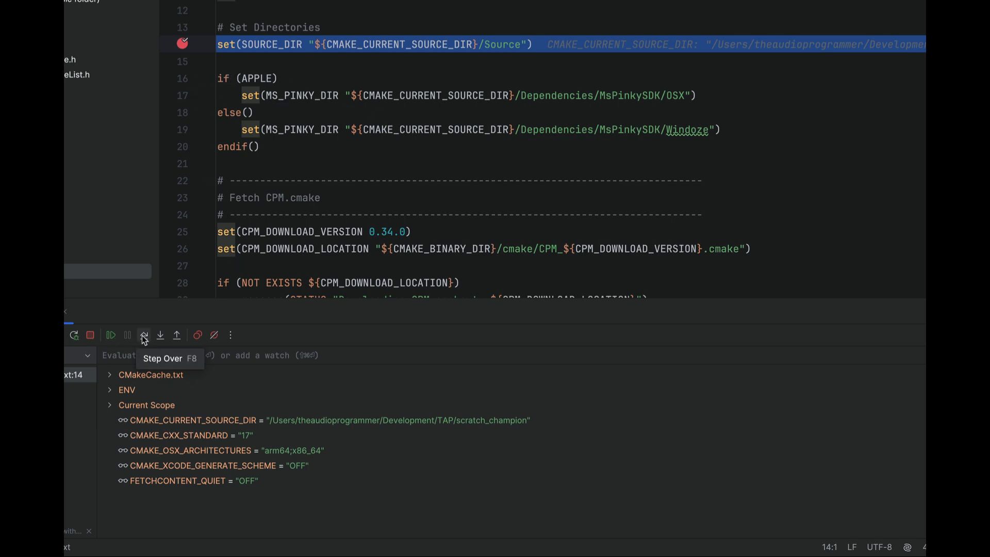
# - Step over the SOURCE_DIR, Apple MS_PINKY_DIR and CPM download assignments until paused at the include on line 33
pyautogui.click(142, 334)
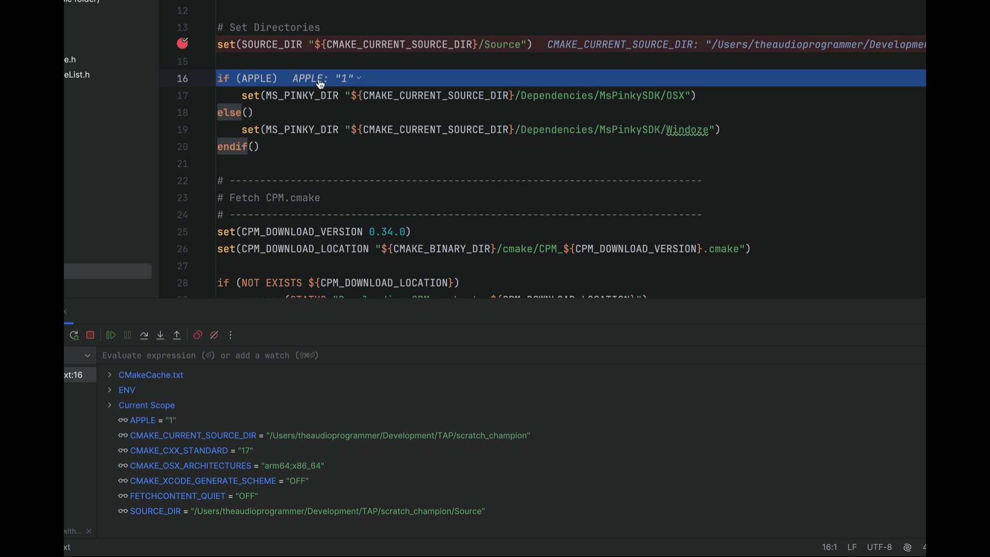
pyautogui.moveTo(223, 97)
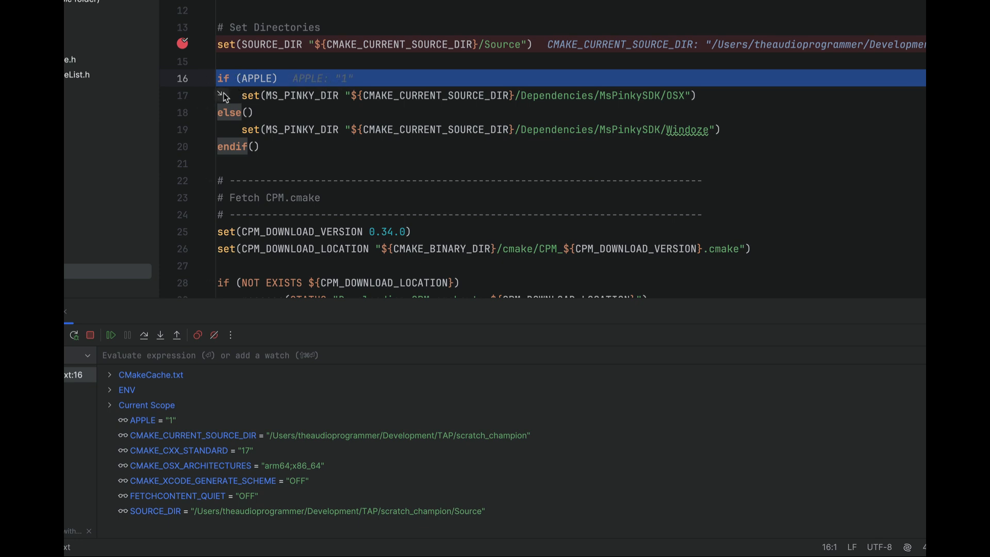
pyautogui.moveTo(145, 335)
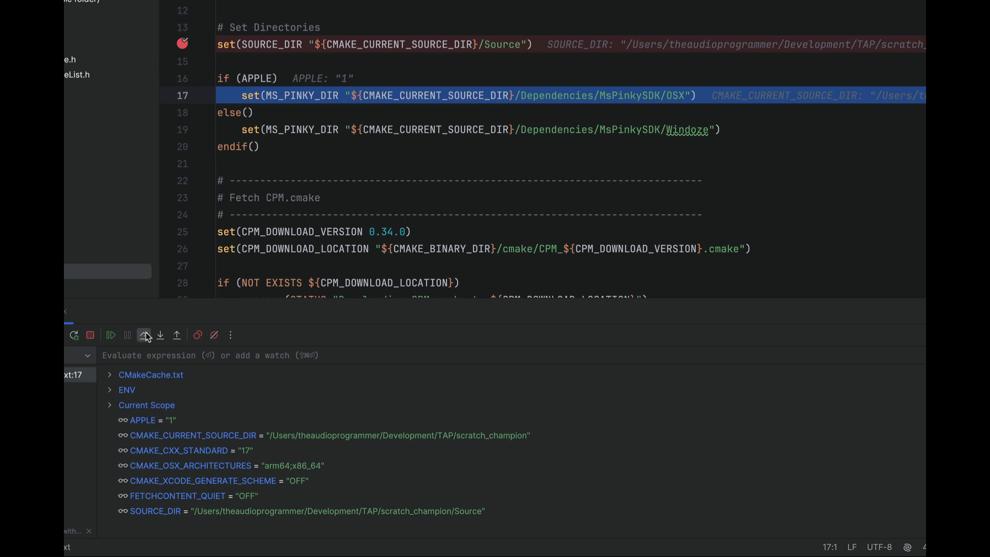
pyautogui.click(143, 334)
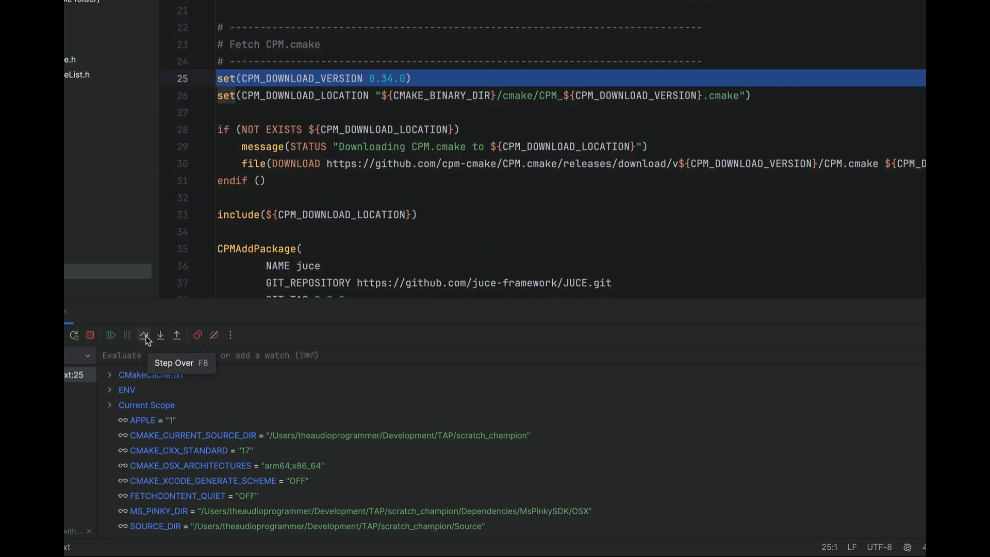
pyautogui.click(143, 334)
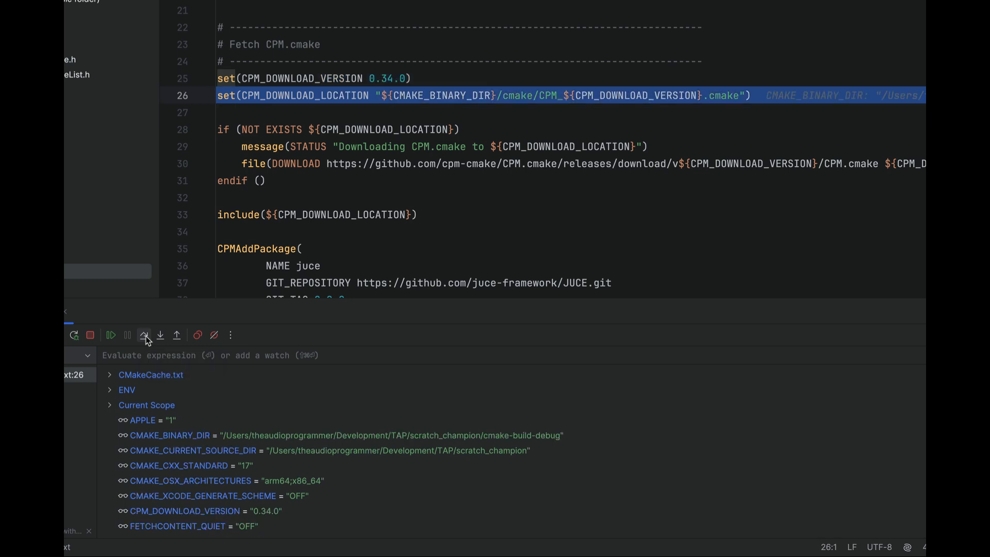
pyautogui.click(143, 334)
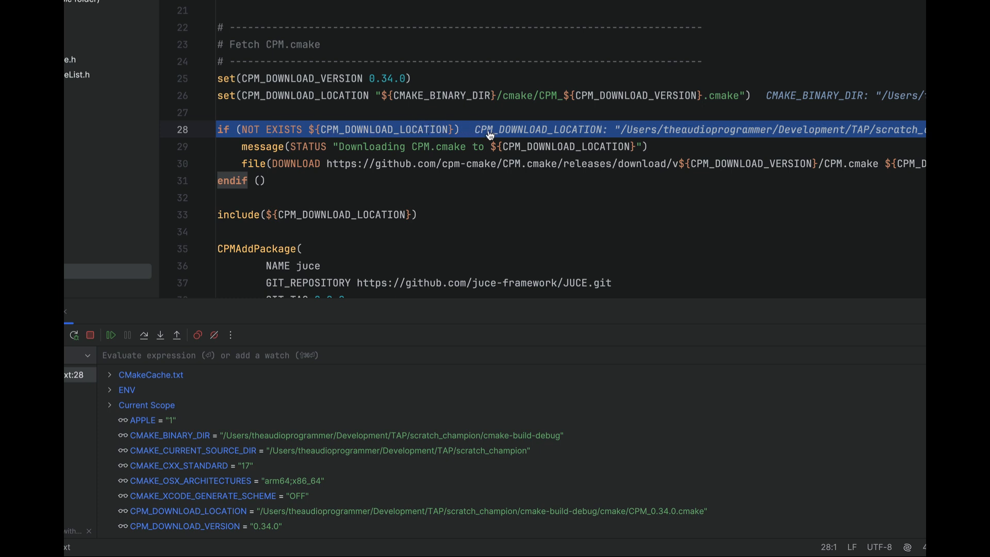
pyautogui.moveTo(204, 116)
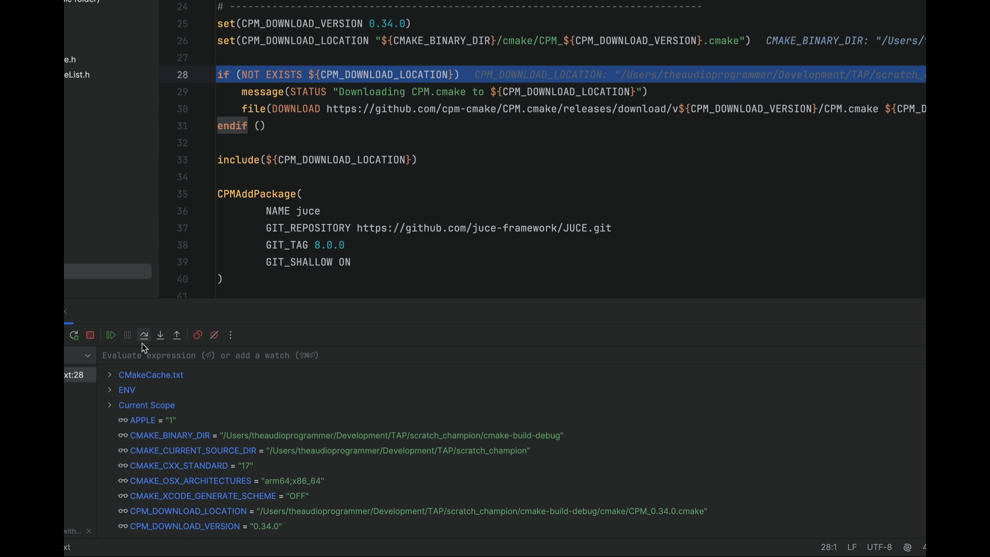
pyautogui.moveTo(144, 334)
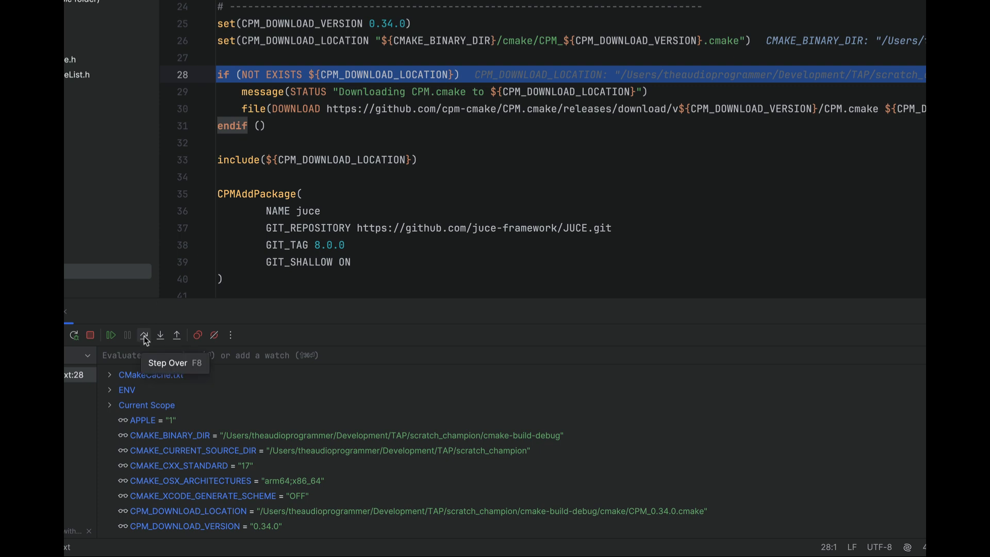
pyautogui.click(143, 334)
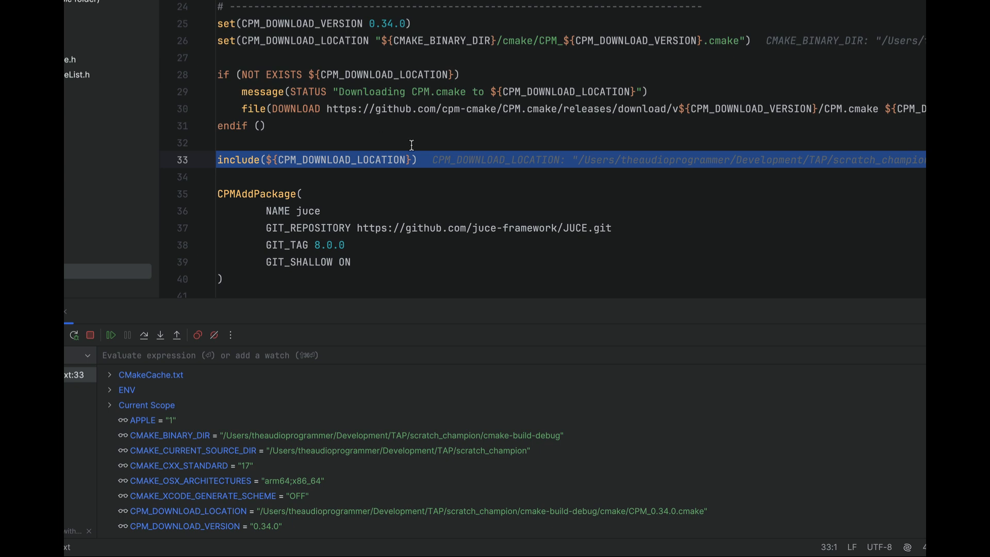
pyautogui.scroll(-3)
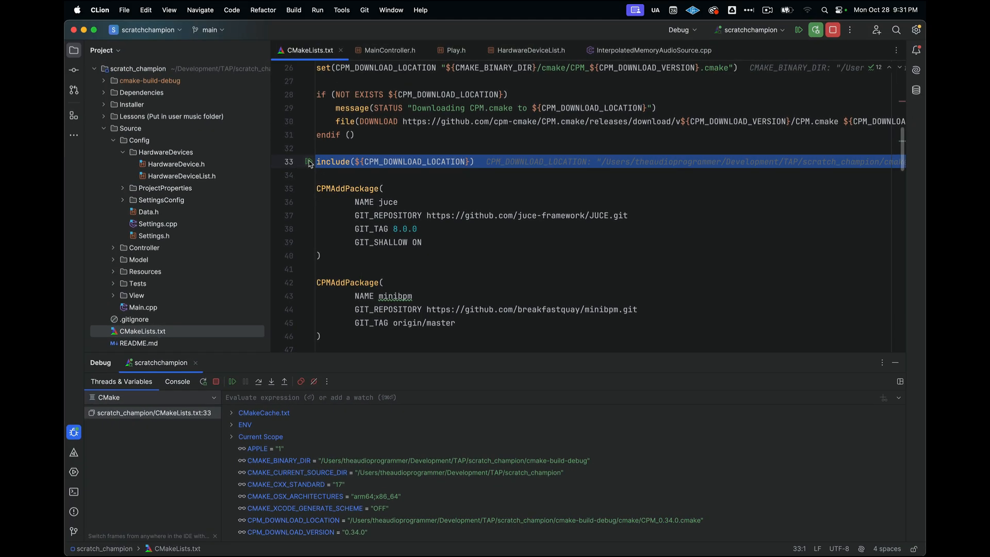
pyautogui.moveTo(610, 238)
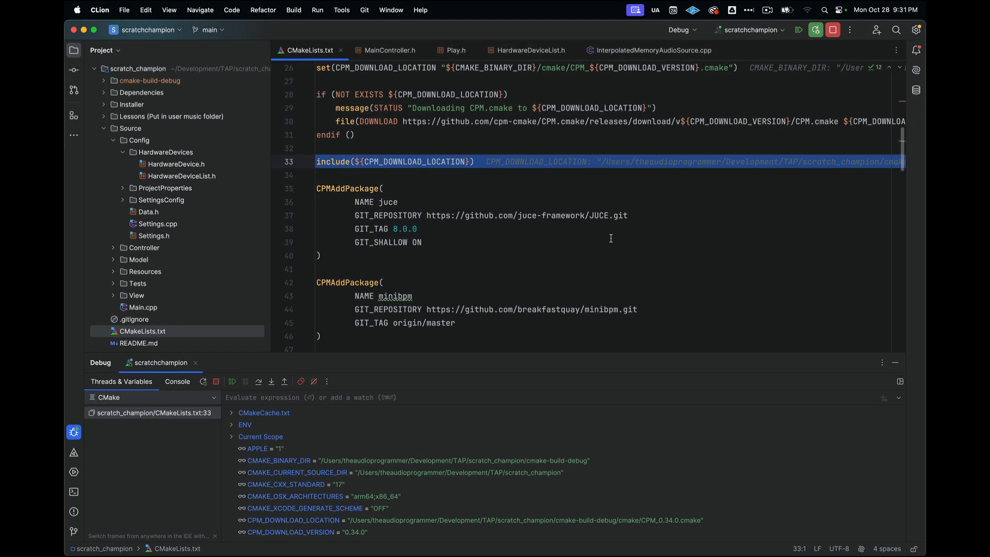
pyautogui.scroll(-3)
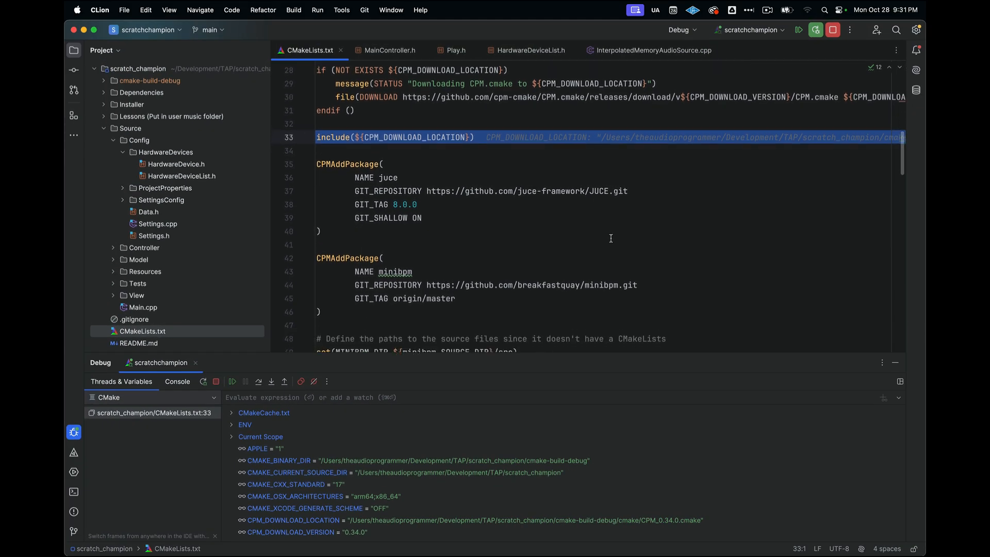
pyautogui.scroll(3)
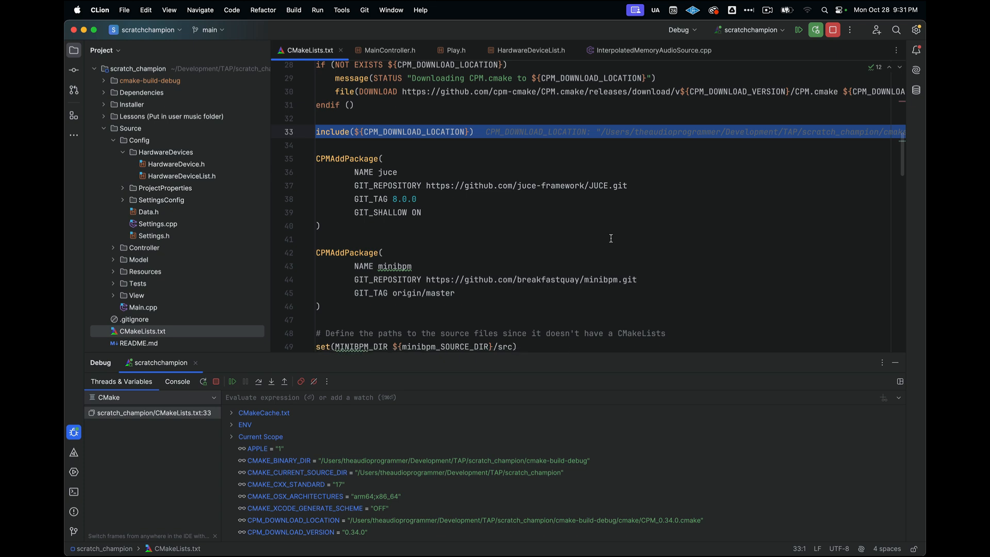
pyautogui.moveTo(369, 454)
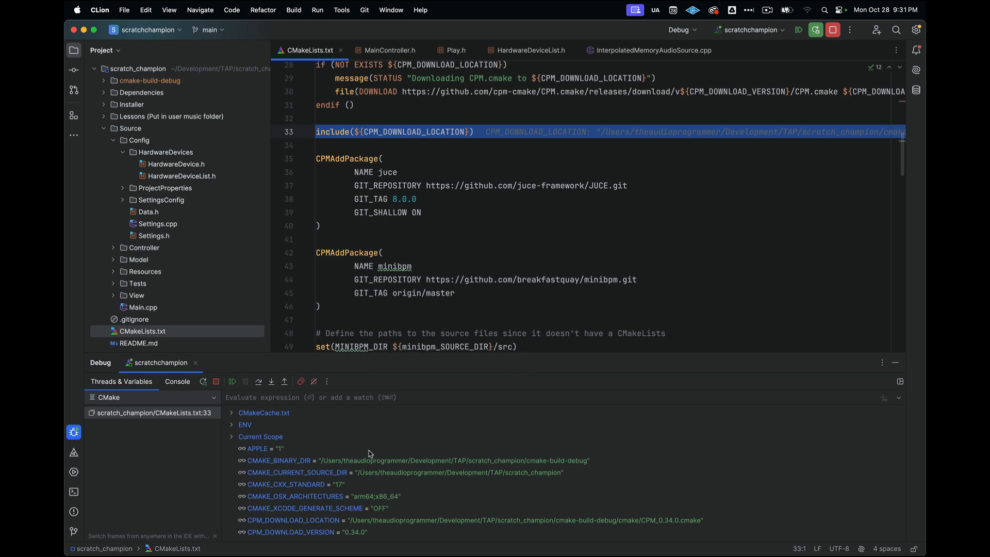
pyautogui.moveTo(449, 474)
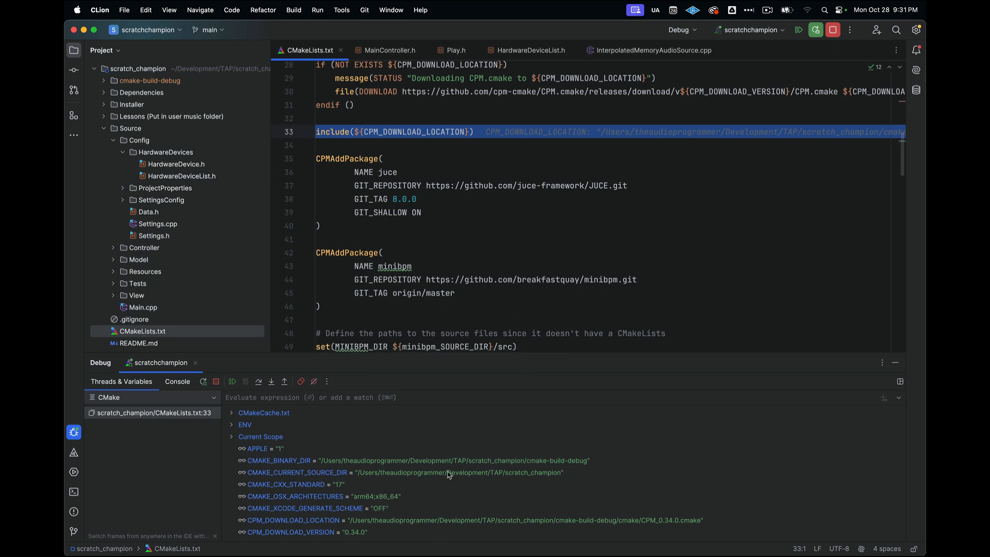
pyautogui.scroll(3)
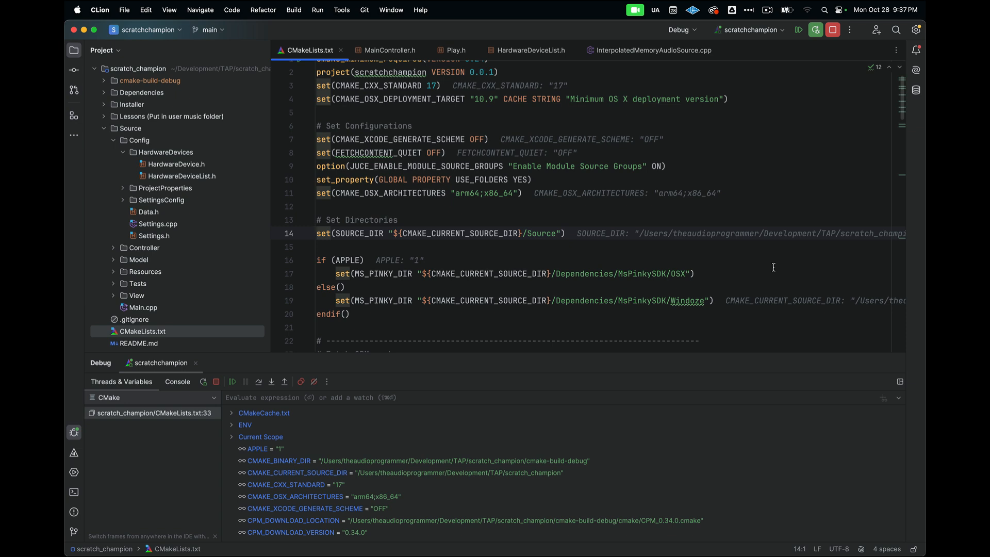
pyautogui.moveTo(339, 164)
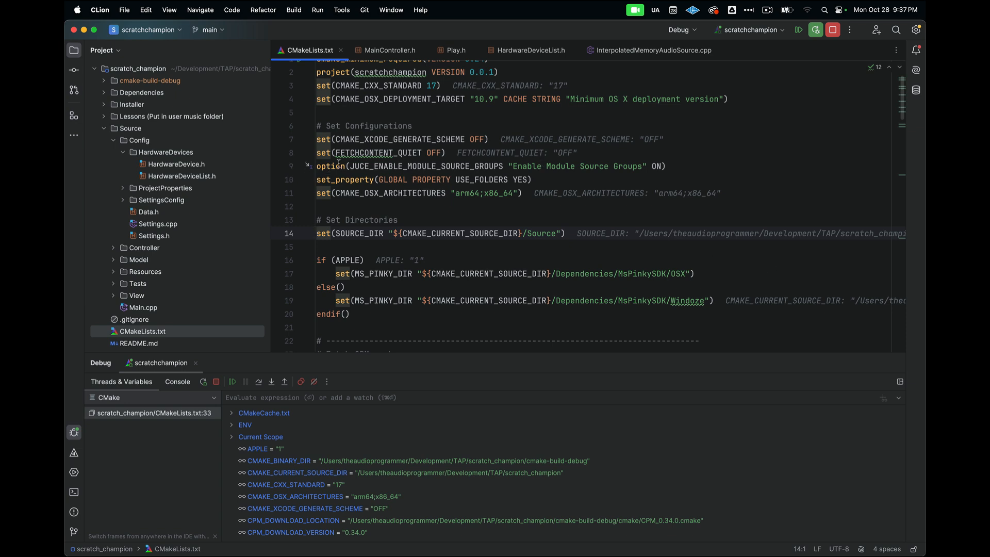
pyautogui.scroll(3)
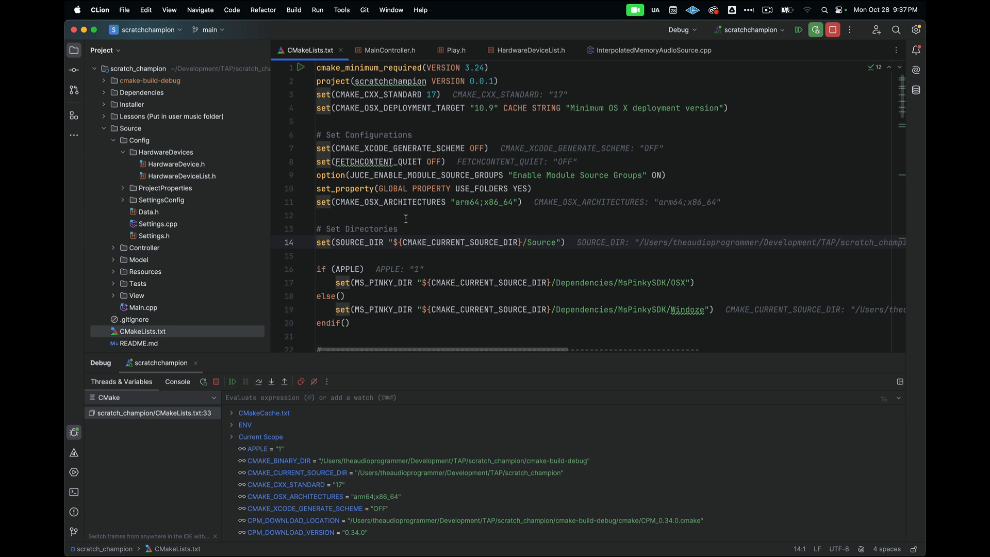
pyautogui.scroll(-3)
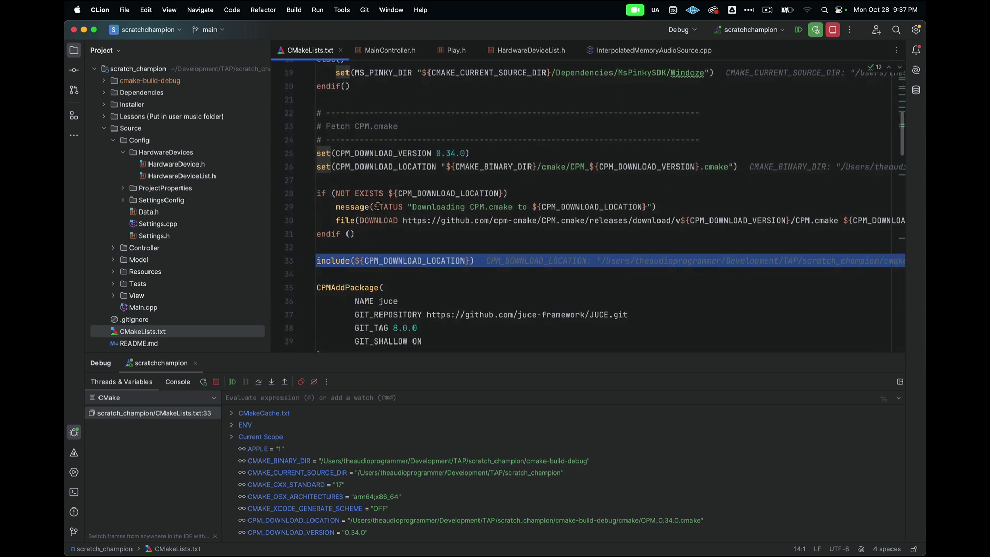
pyautogui.scroll(3)
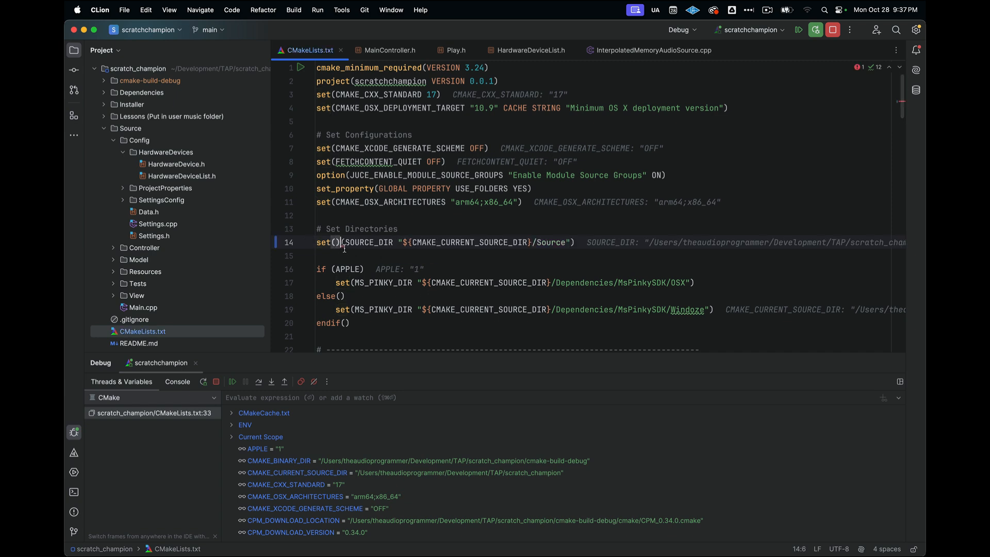
pyautogui.moveTo(390, 280)
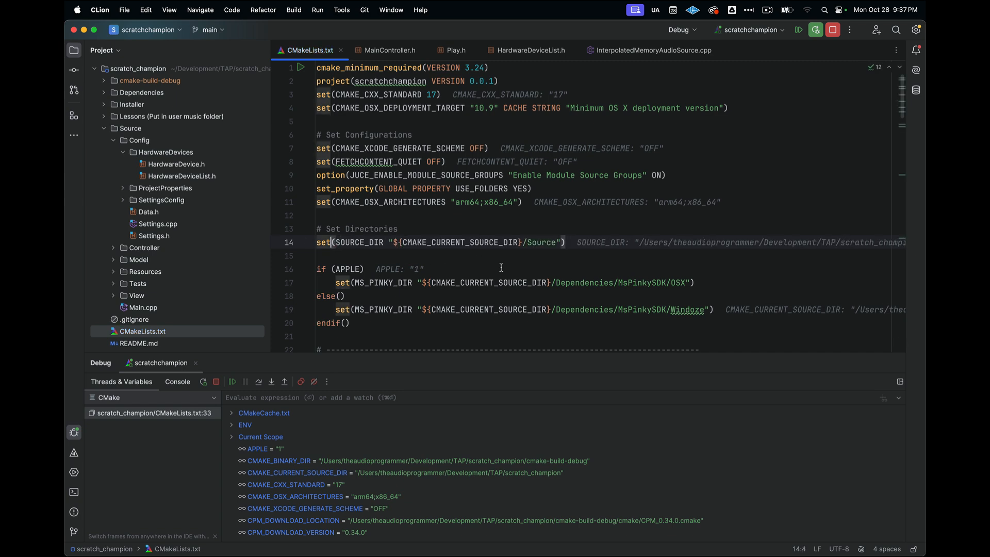
pyautogui.moveTo(707, 216)
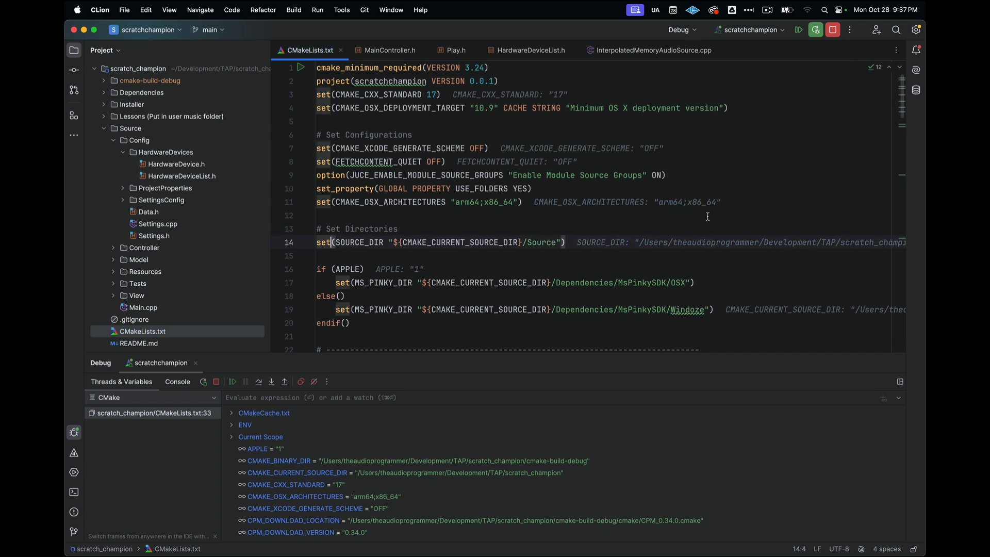